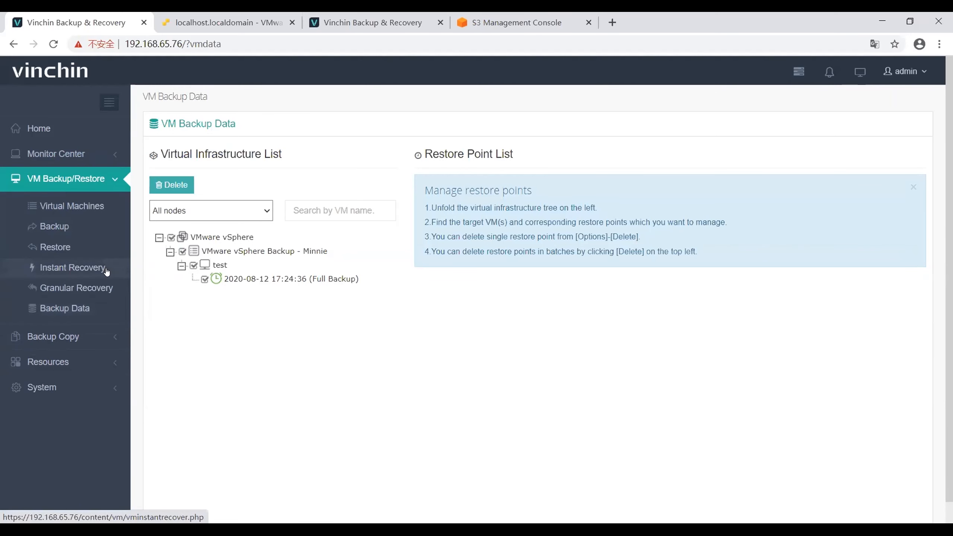
click(72, 267)
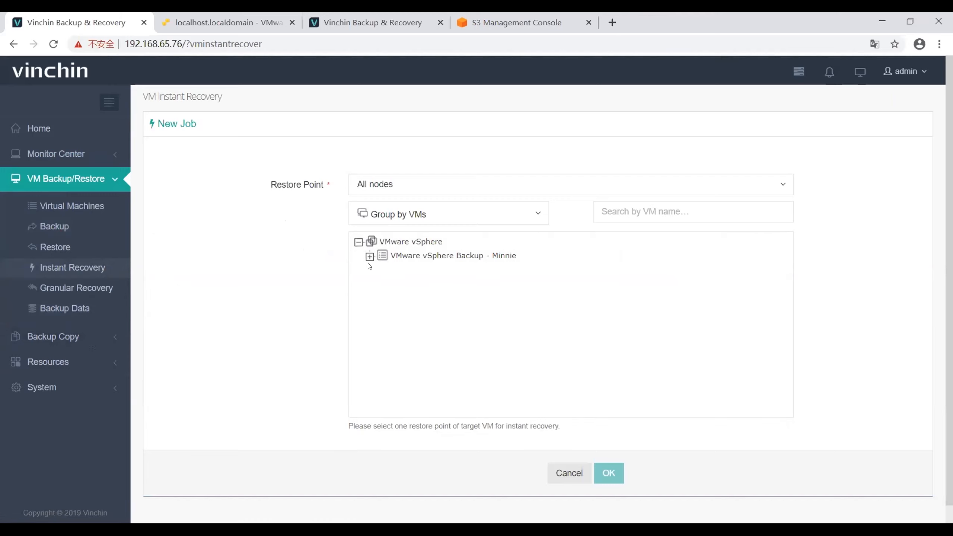
click(369, 255)
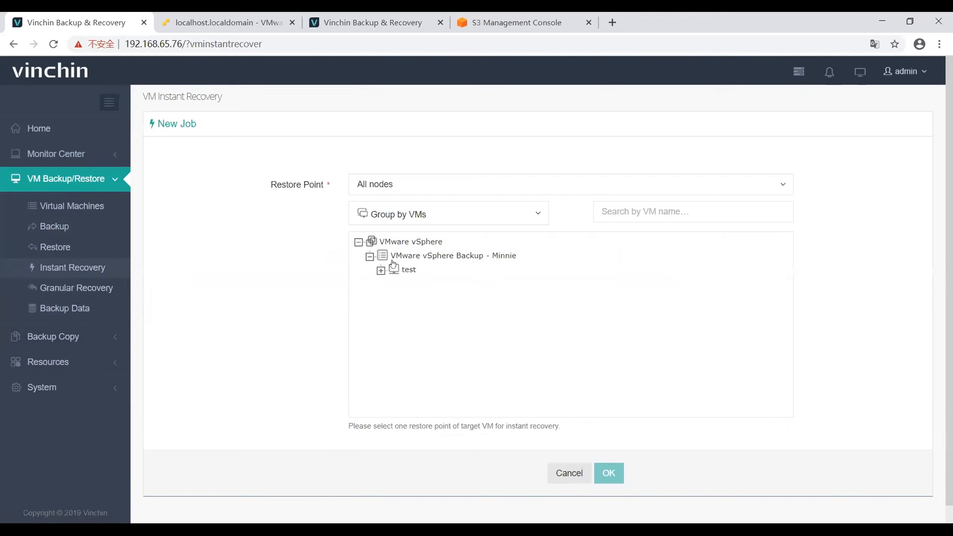
click(381, 270)
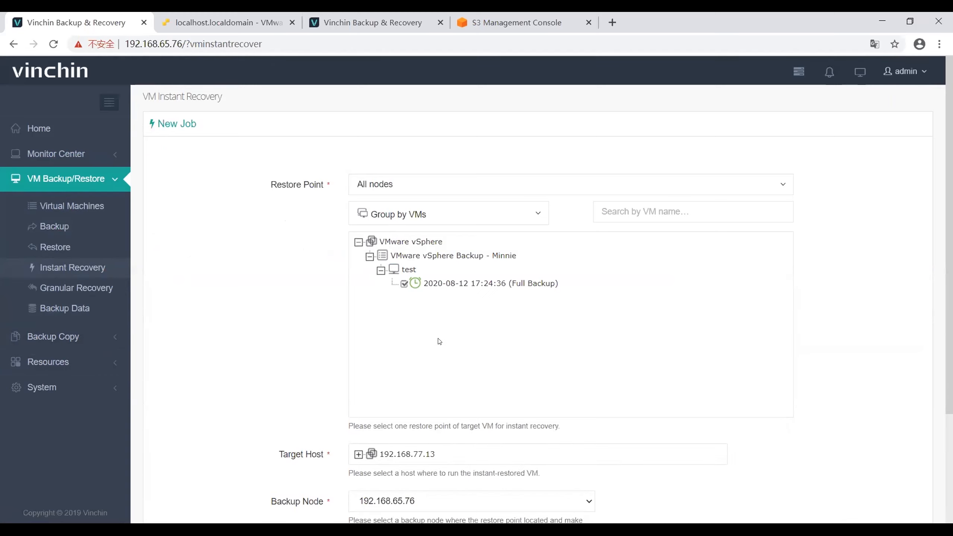
mouse_move(551, 385)
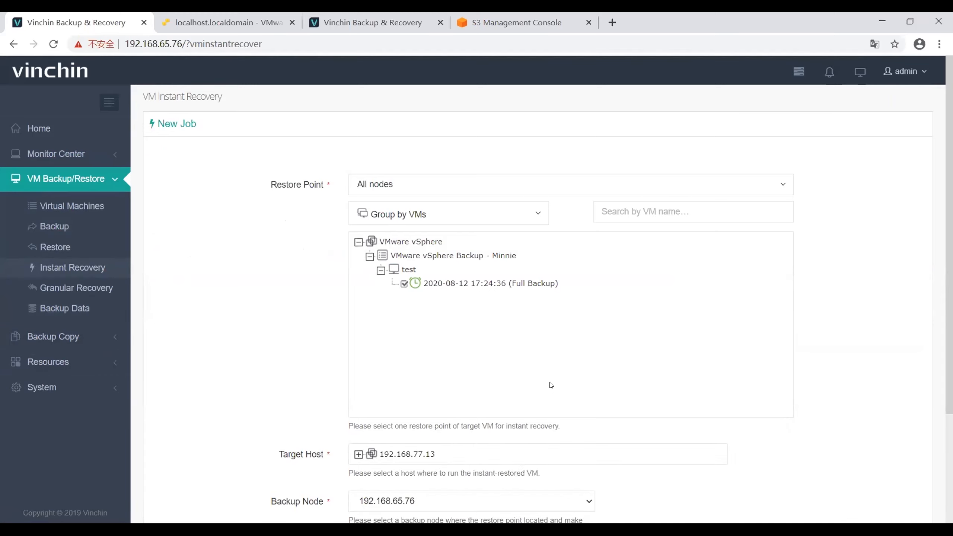
Step: Target host 192.168.77.13, power the VM on after restoring, and view network settings
scroll(down, 3)
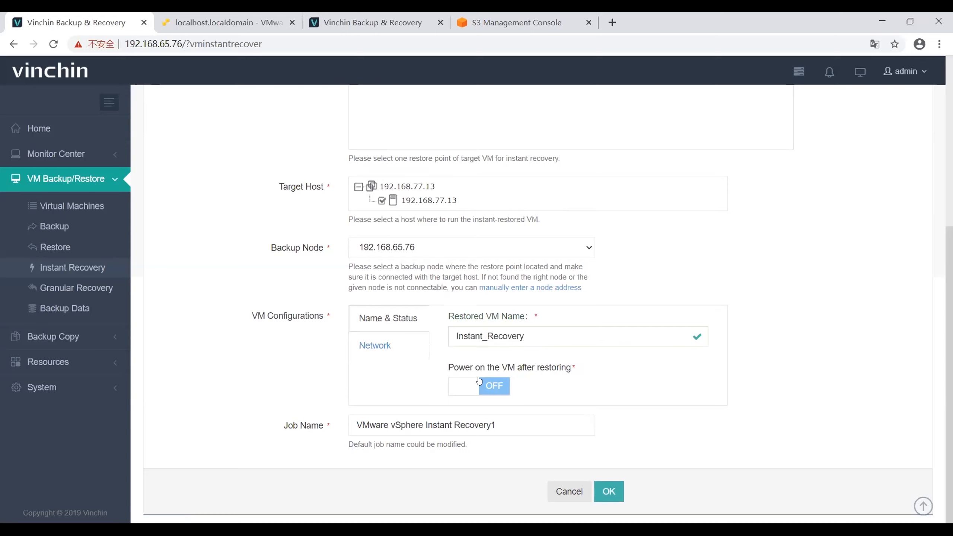
mouse_move(534, 382)
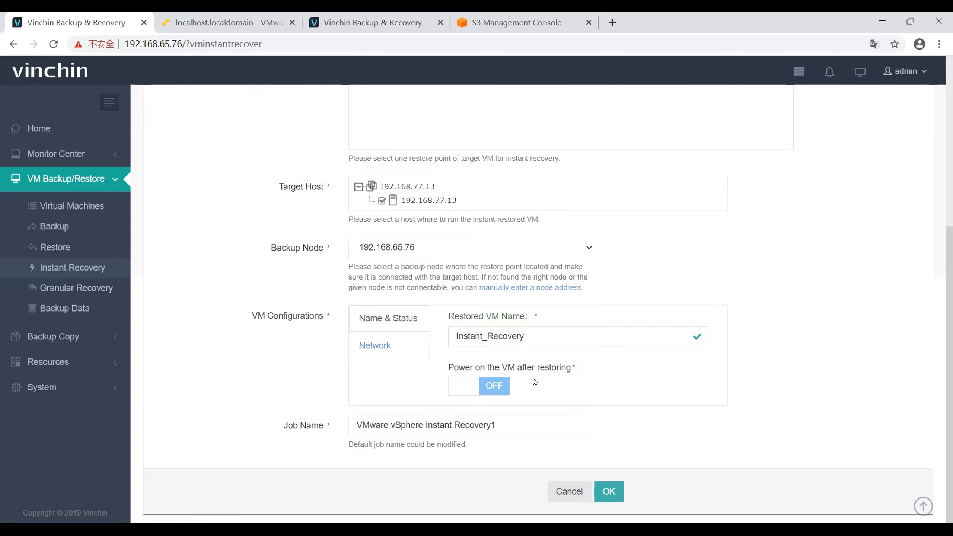
click(463, 386)
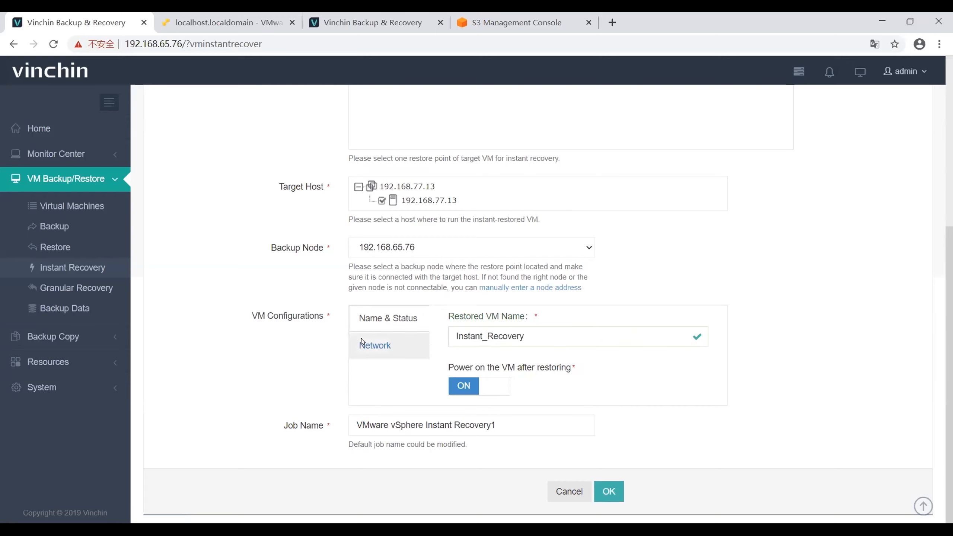
click(375, 345)
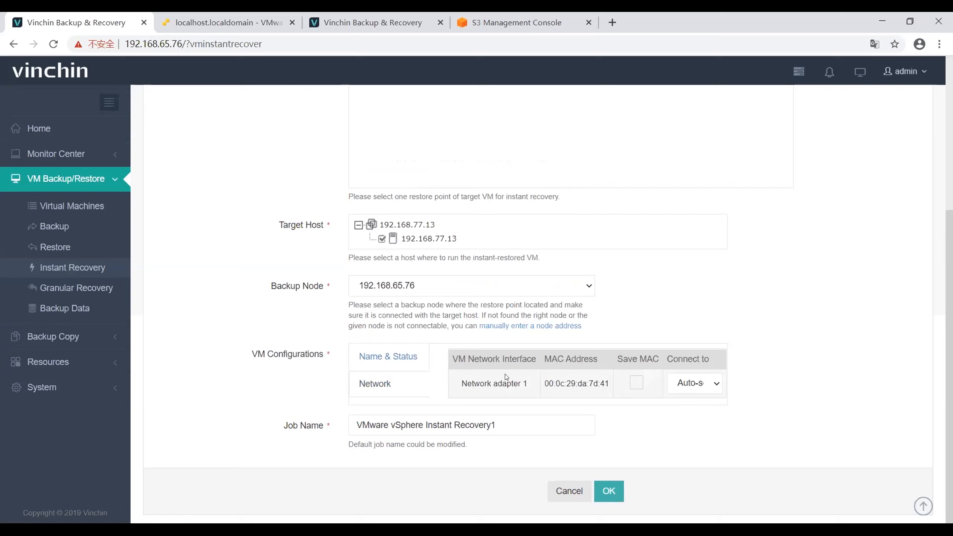
Step: Rename the job to 'VMware vSphere Instant Recovery- Minnie' and submit it
click(492, 432)
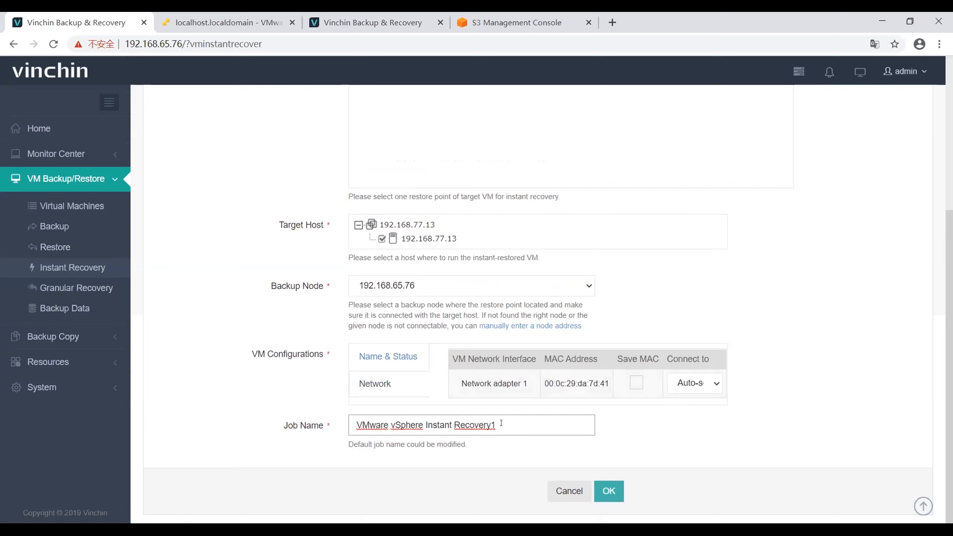
key(Backspace)
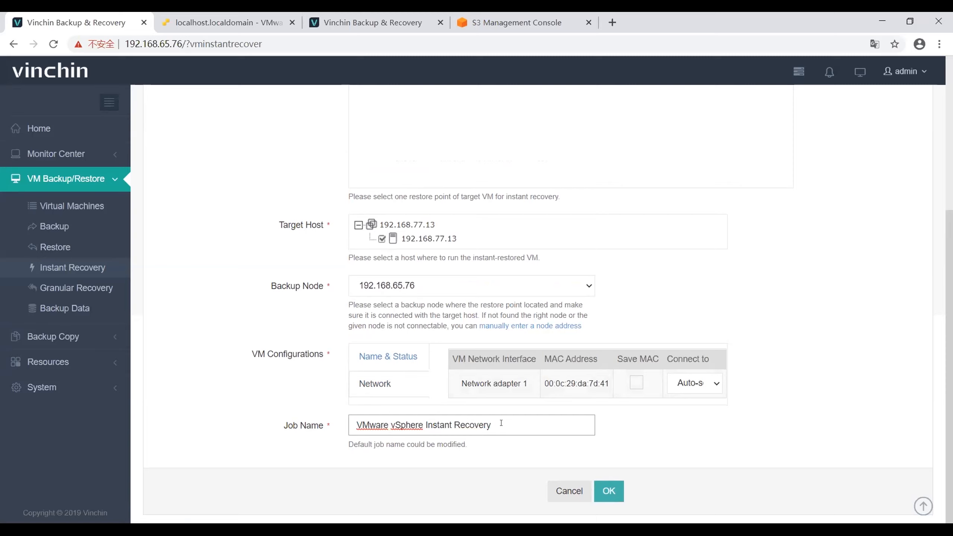
text(- Minnie)
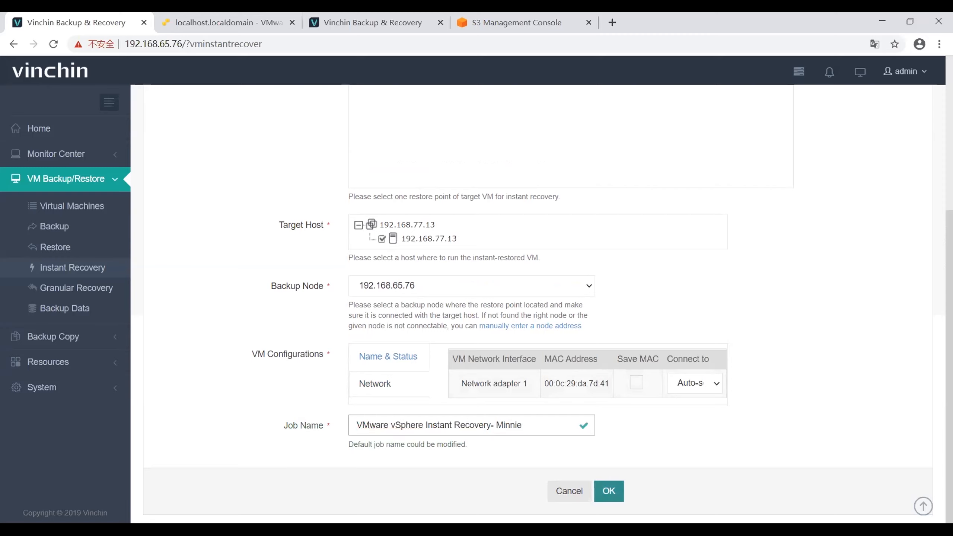
click(608, 491)
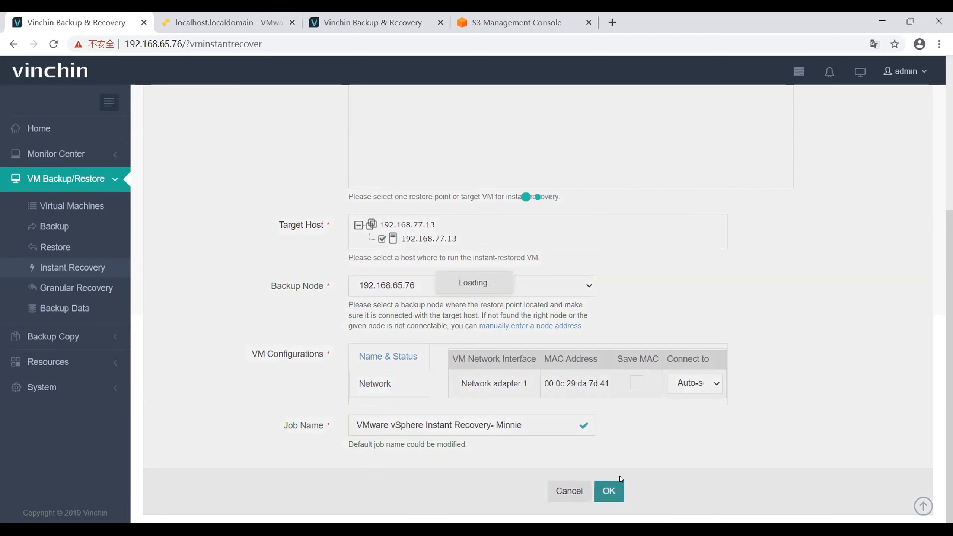
click(608, 490)
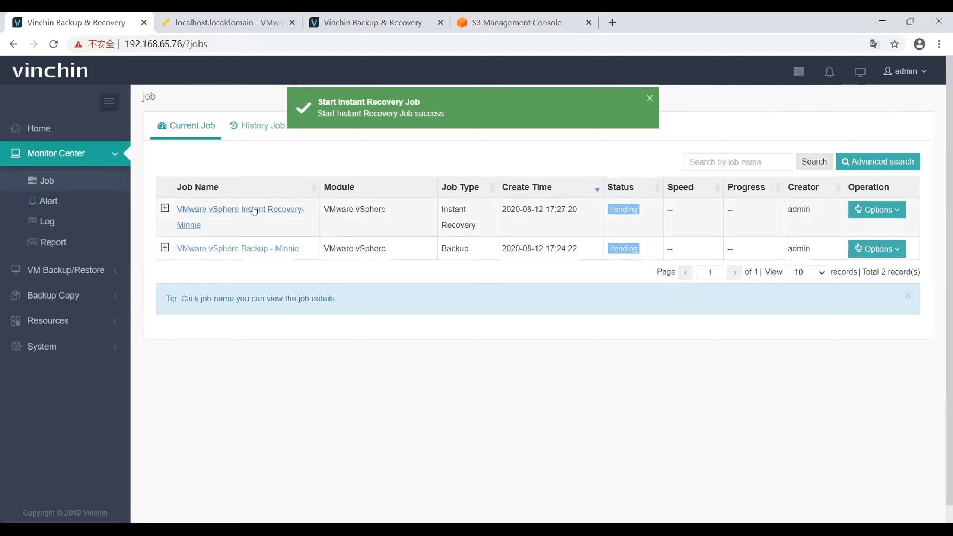
Step: Review the instant recovery job's run log, then view the ESXi host's VM list
click(240, 209)
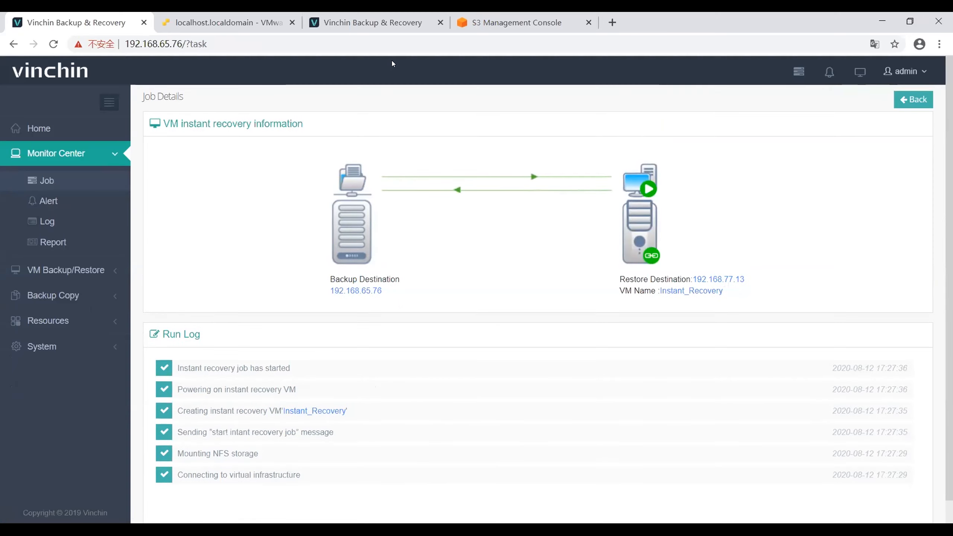
click(224, 23)
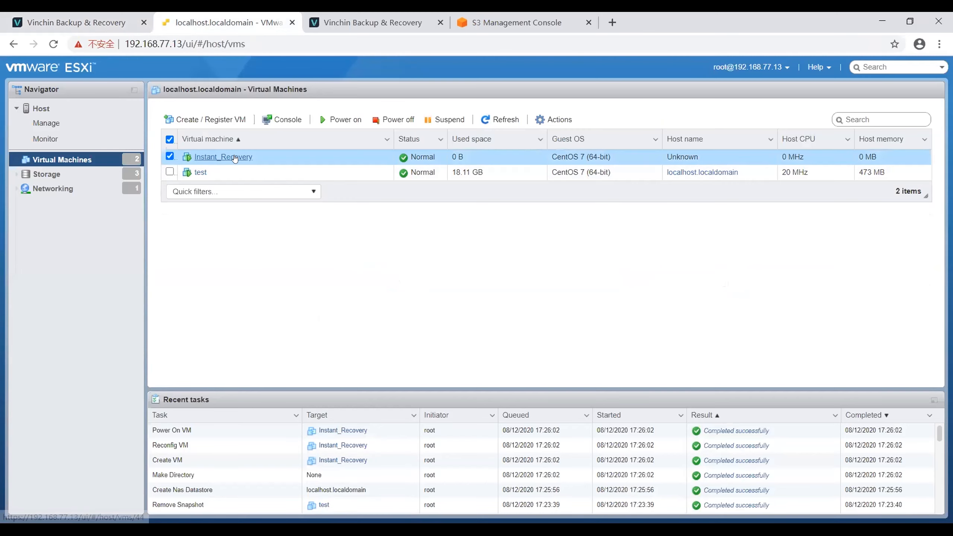
Step: Open the Instant_Recovery VM in ESXi and launch its browser console
click(223, 157)
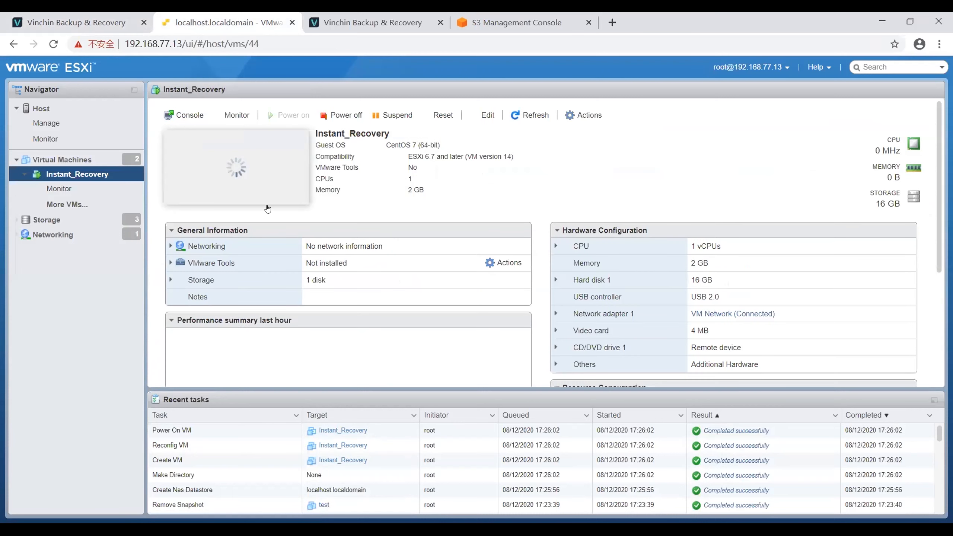
mouse_move(260, 194)
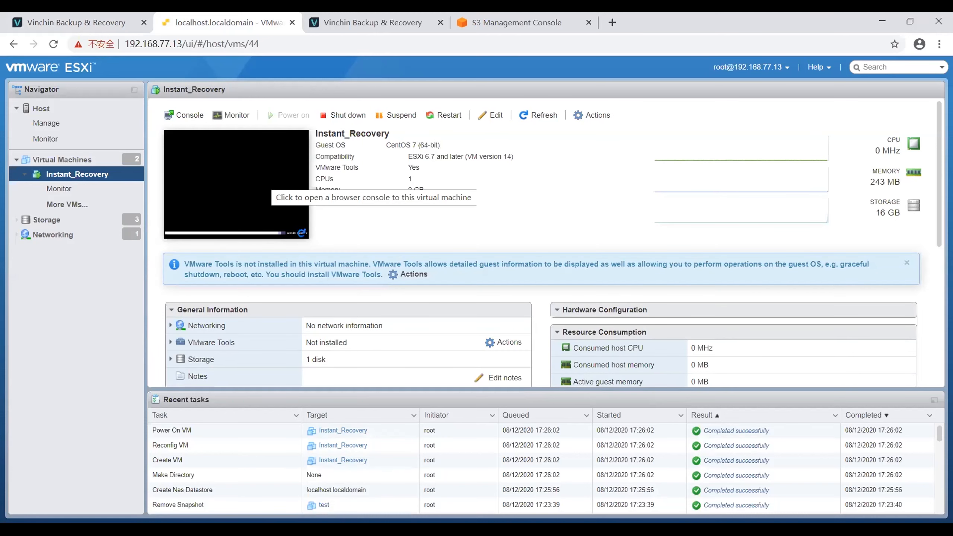
click(236, 184)
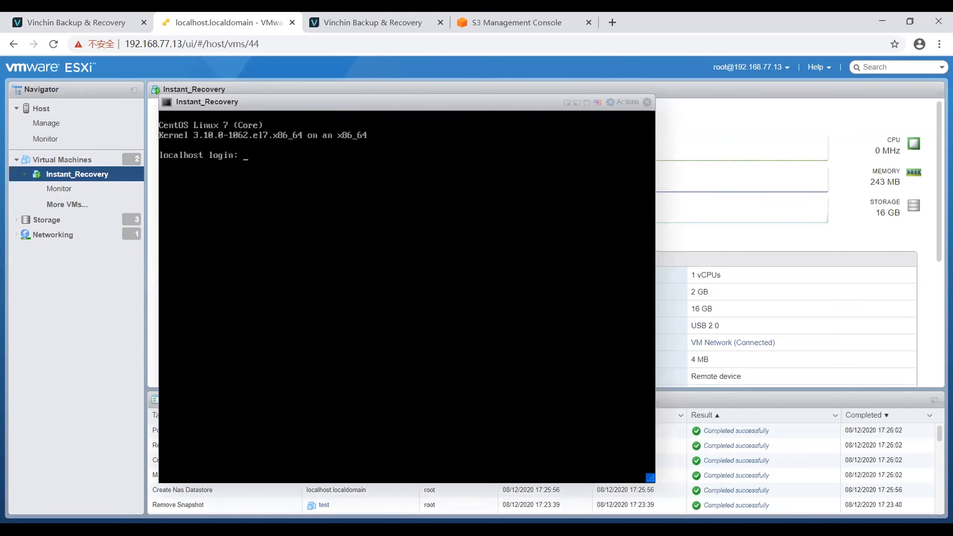
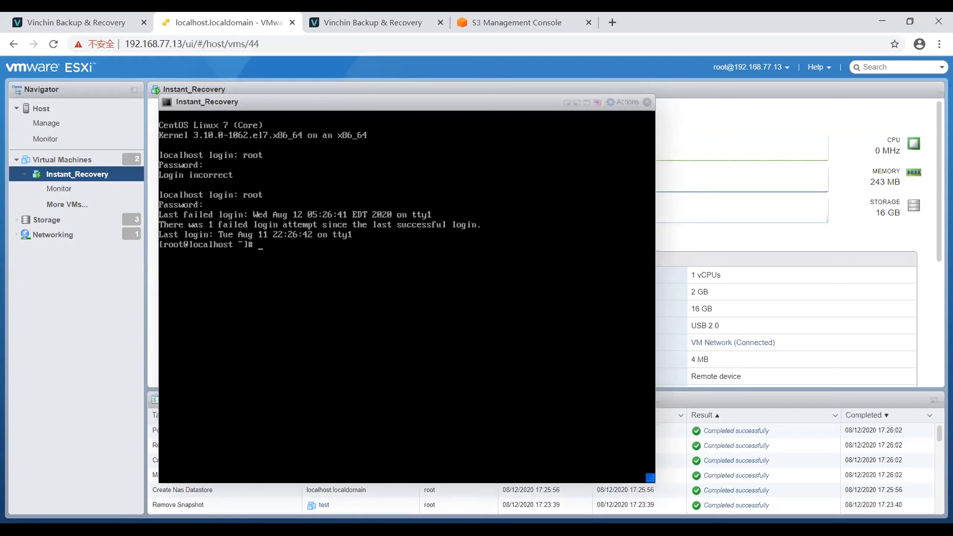
Step: List the home folder with ls and create file test3 in vi
text(ls)
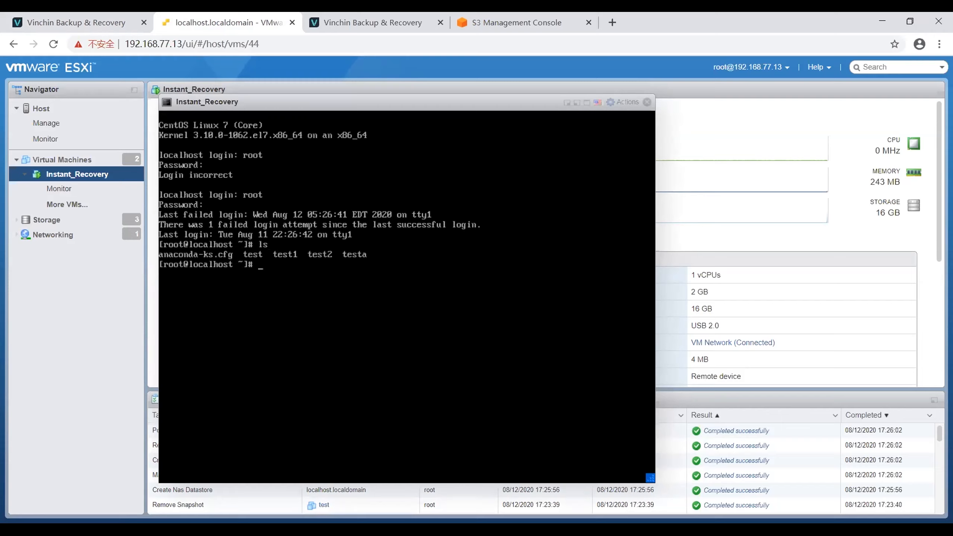
text(vi)
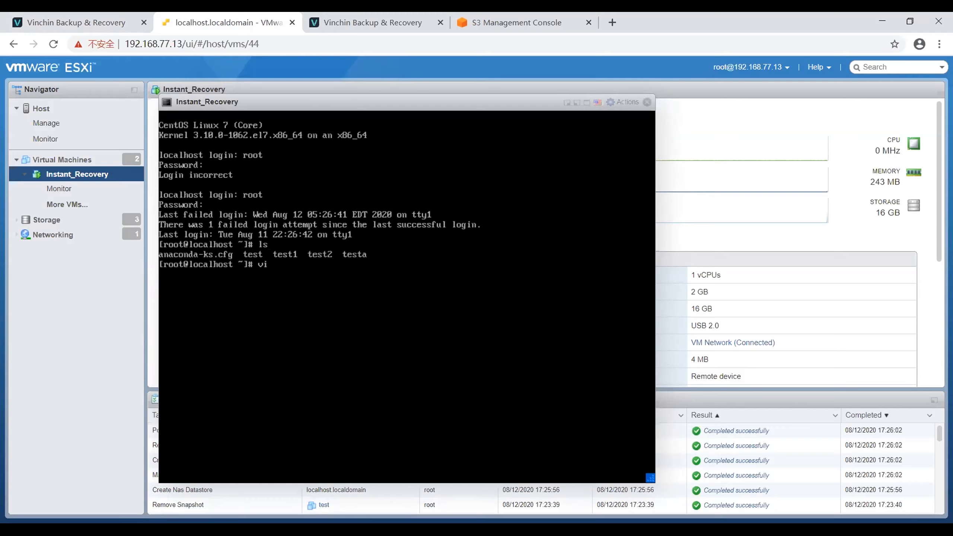
text(test)
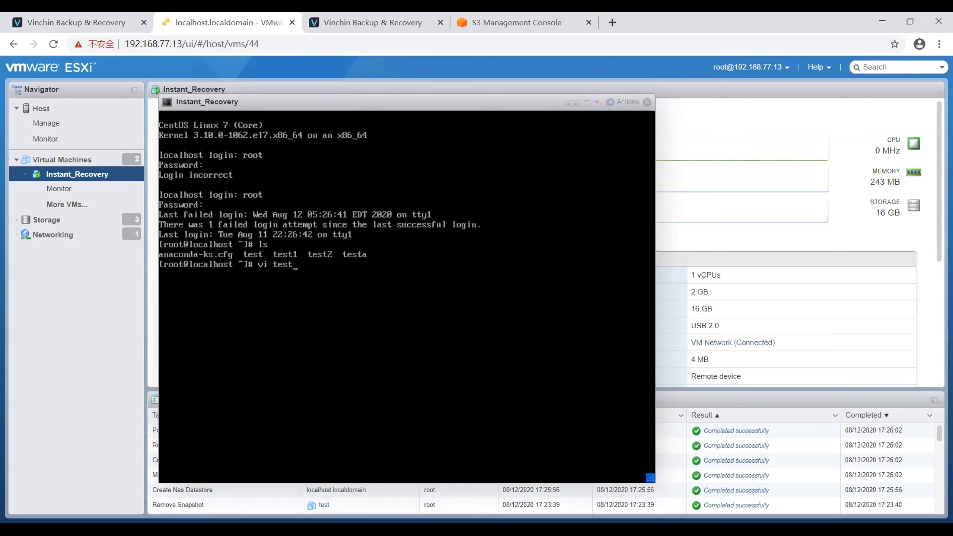
text(3)
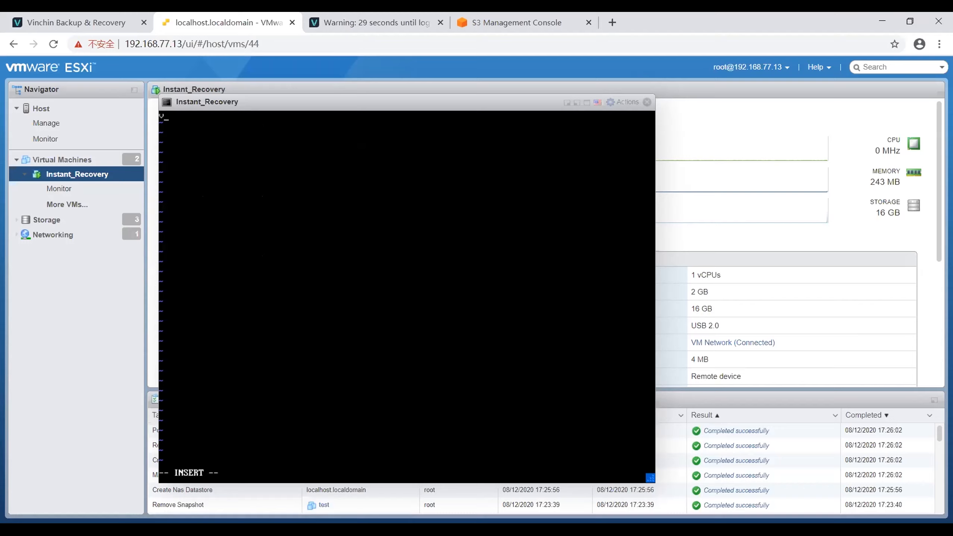
Step: Write 'vinchin backup' into test3, save it, and display it with cat
text(vinchin d)
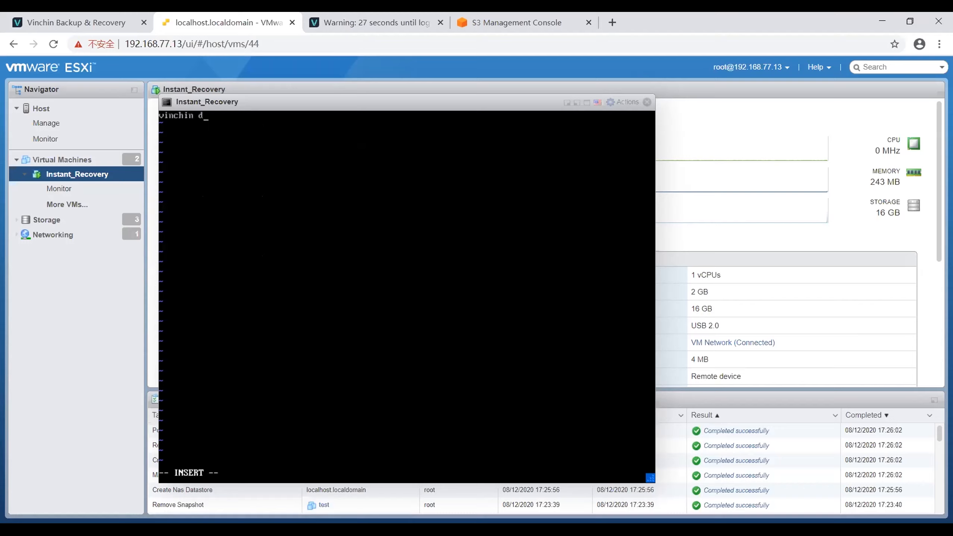
text(bac)
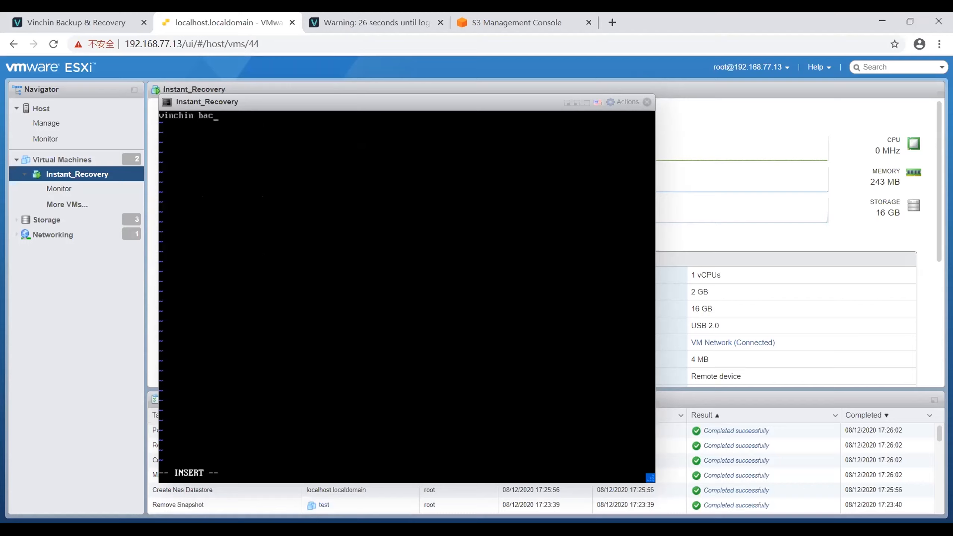
text(kup)
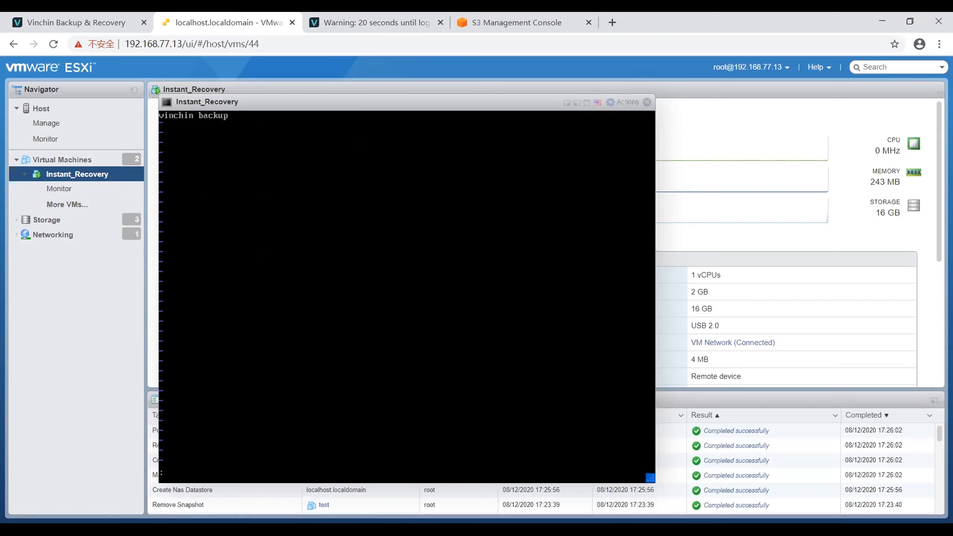
text(wq)
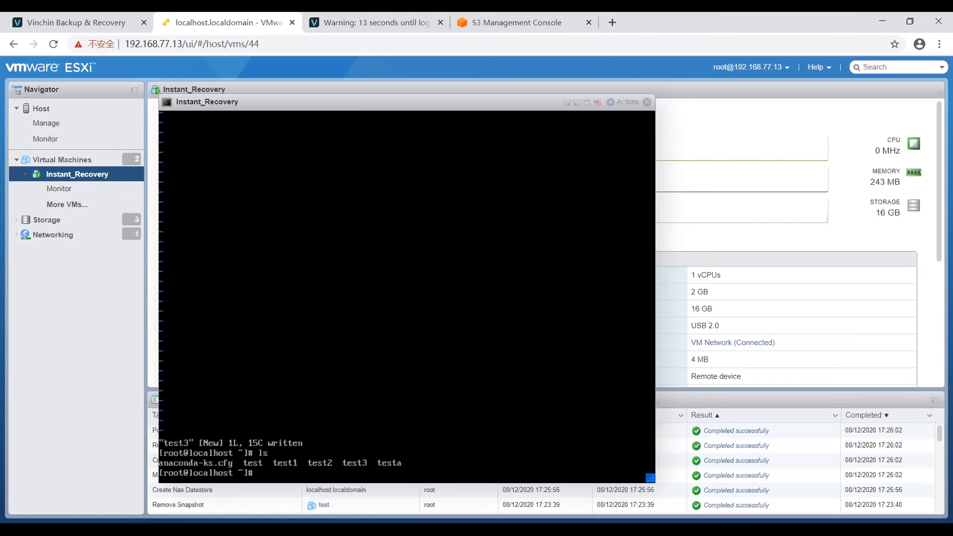
text(c)
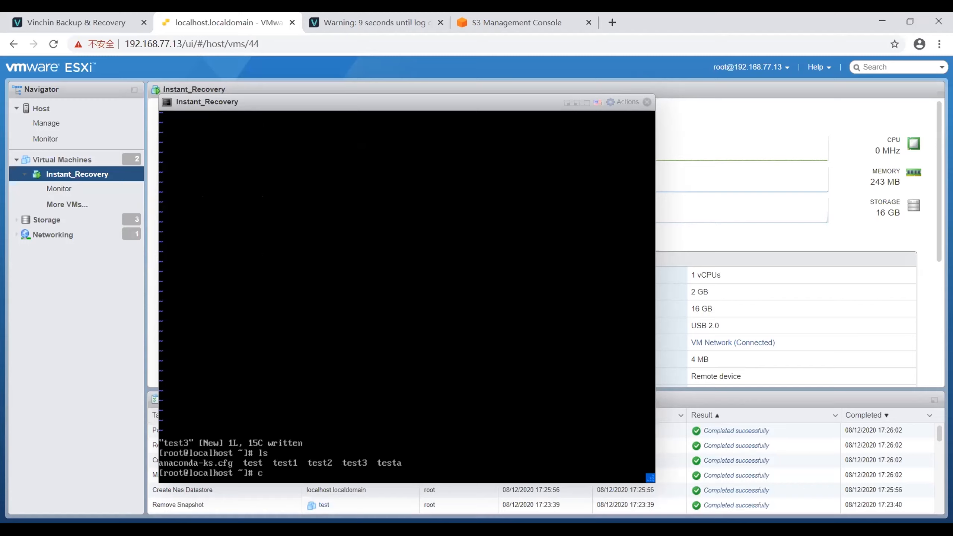
text(at test3)
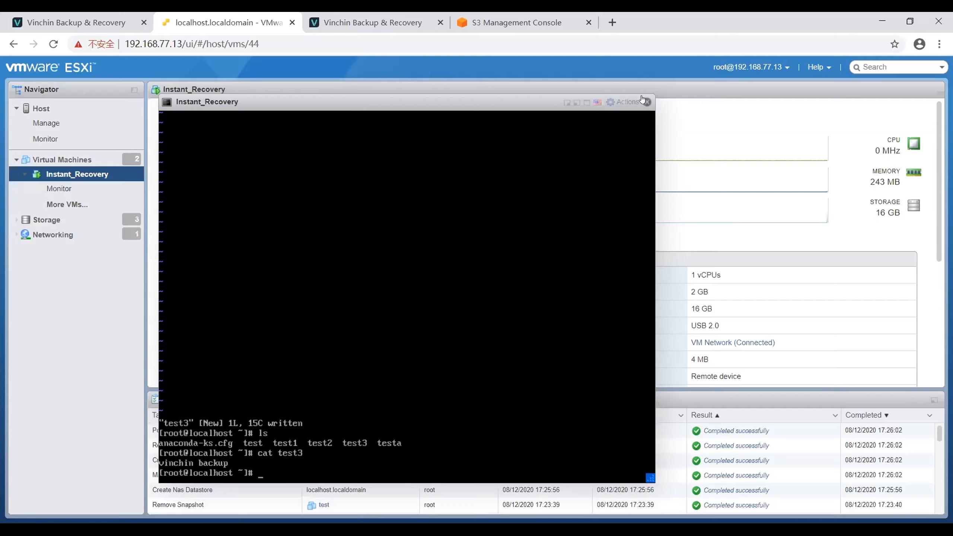
Step: Start a migration job for the instant-recovered VM from Vinchin's current jobs list
click(646, 102)
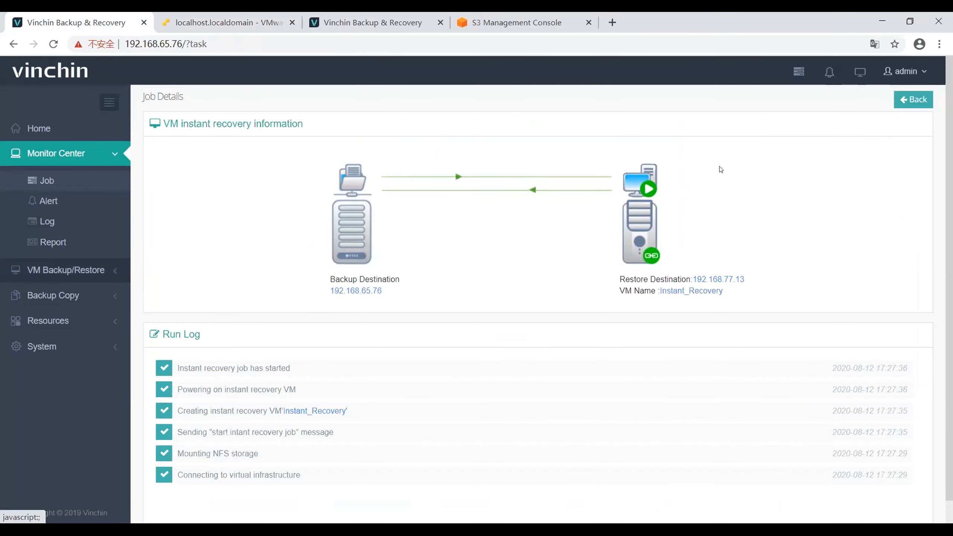
mouse_move(583, 203)
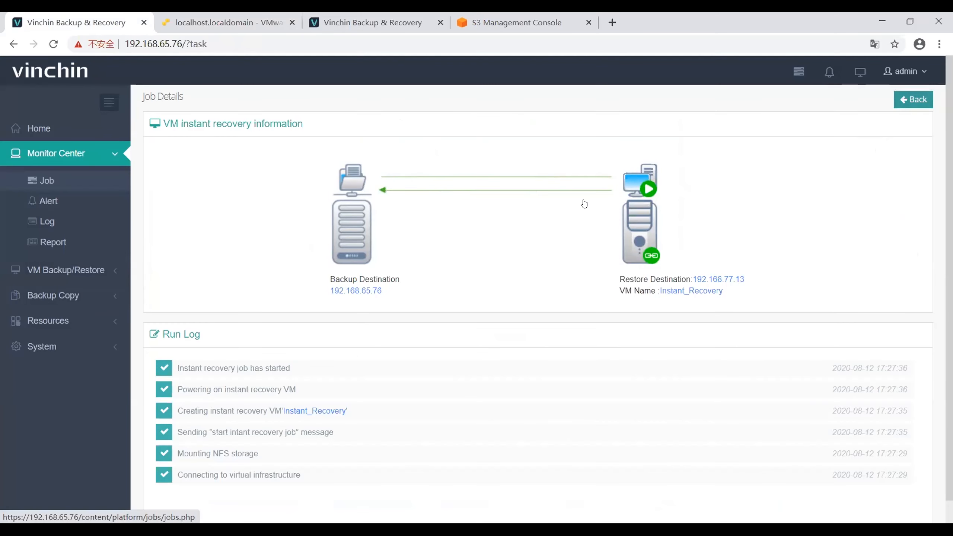
click(913, 99)
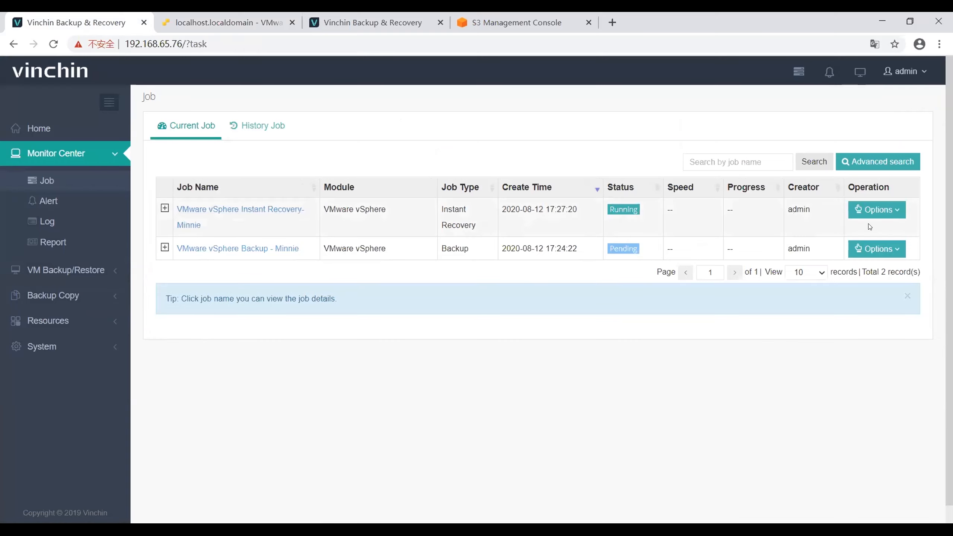
click(876, 210)
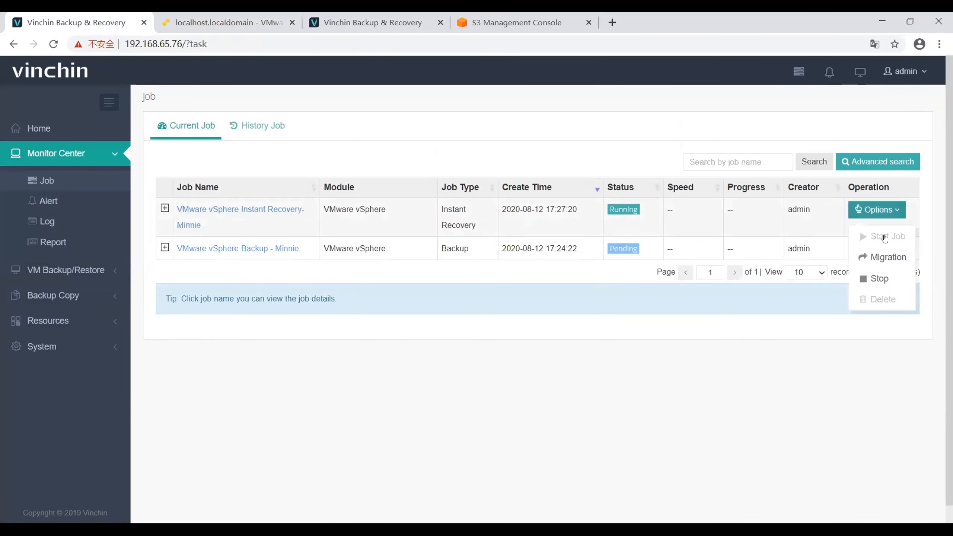
click(888, 256)
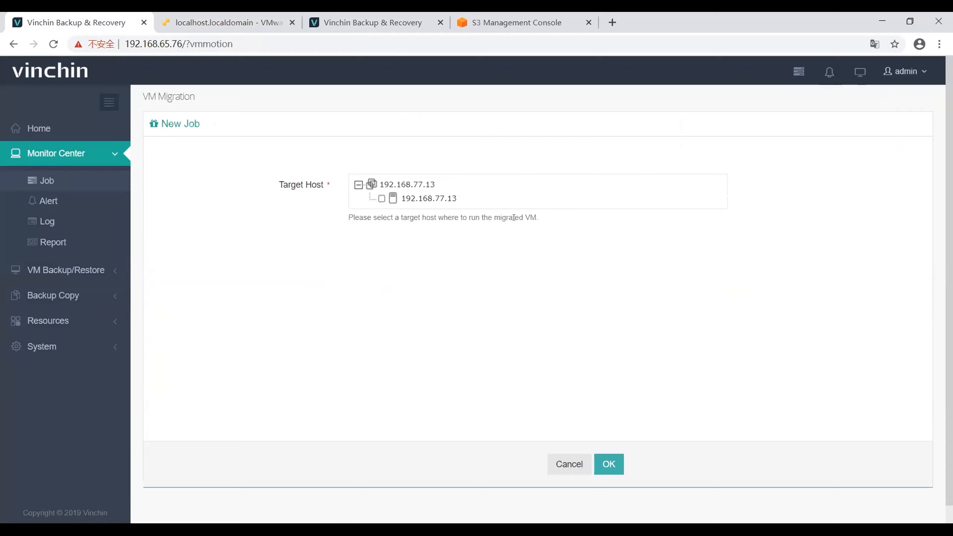
Step: Migrate to host 192.168.77.13 as Instant_Recovery_Migration, powered on, over LAN, and submit
click(382, 198)
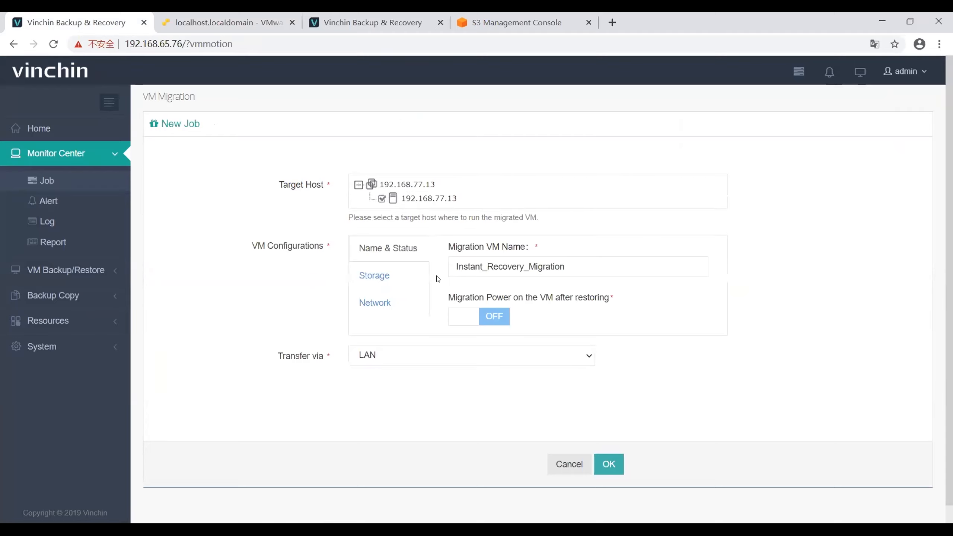
mouse_move(298, 253)
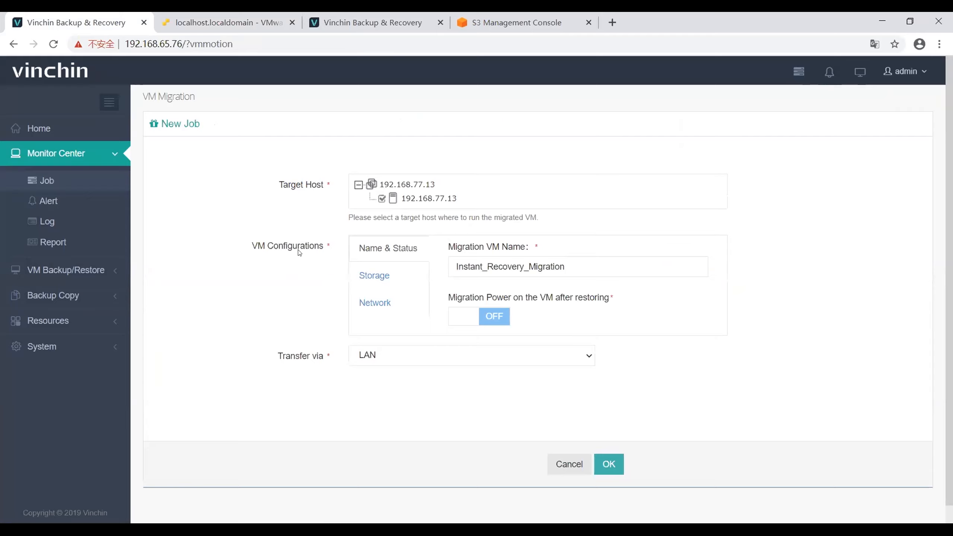
mouse_move(431, 255)
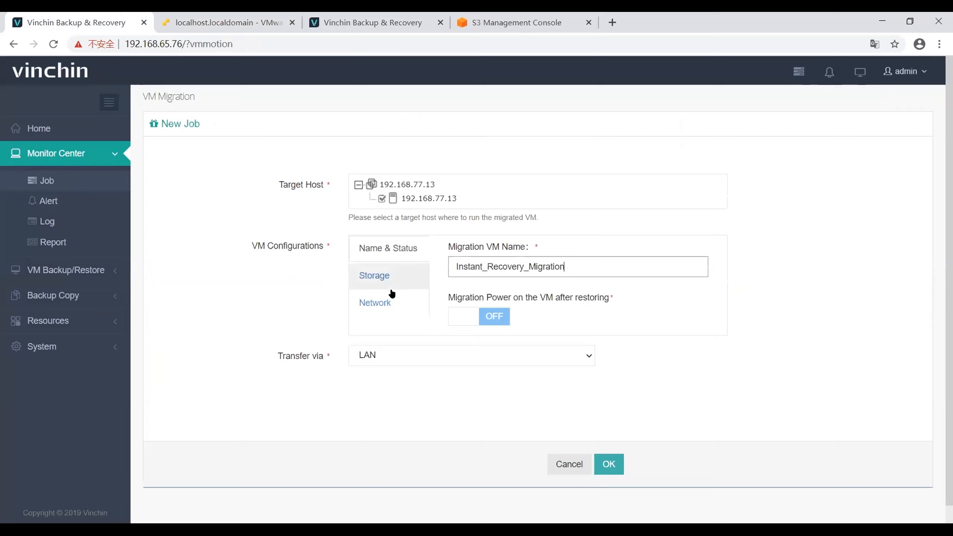
click(375, 302)
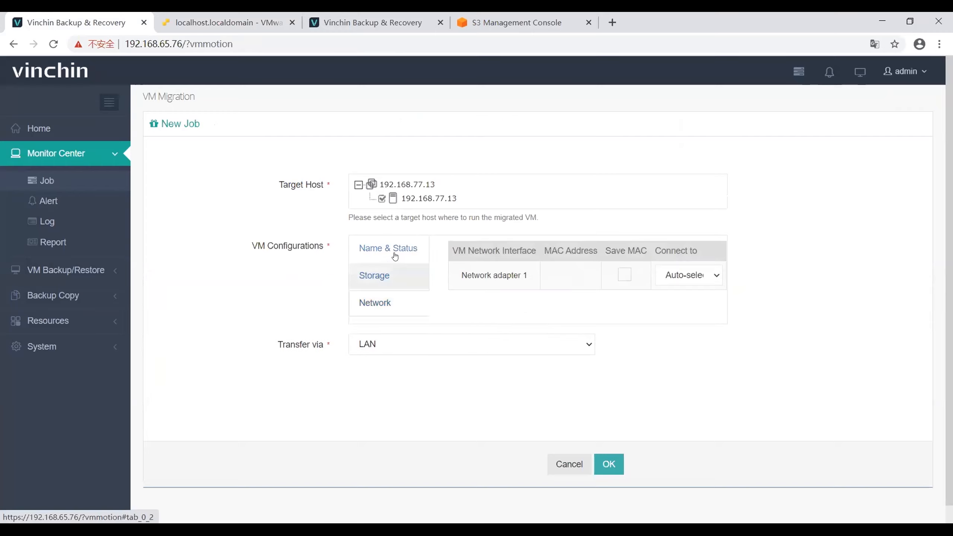
click(388, 248)
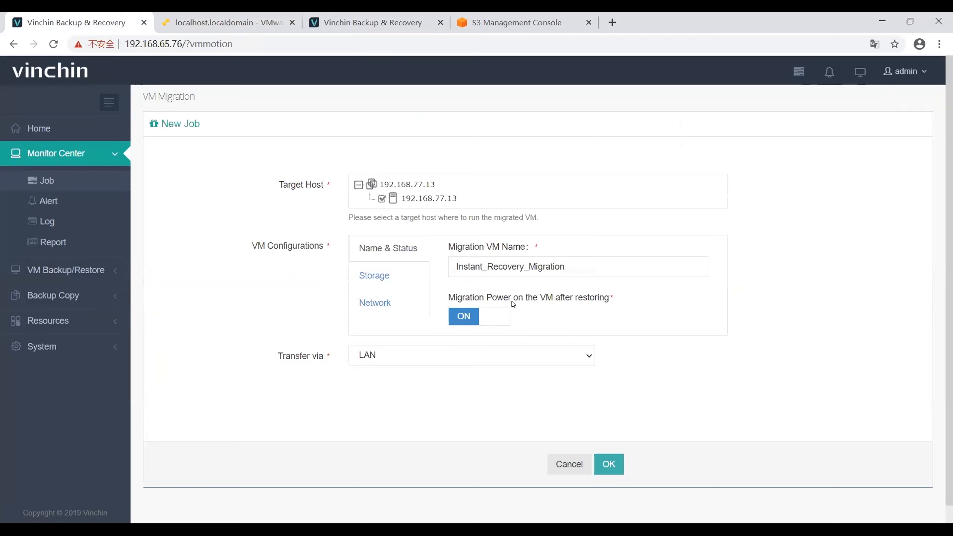
mouse_move(512, 316)
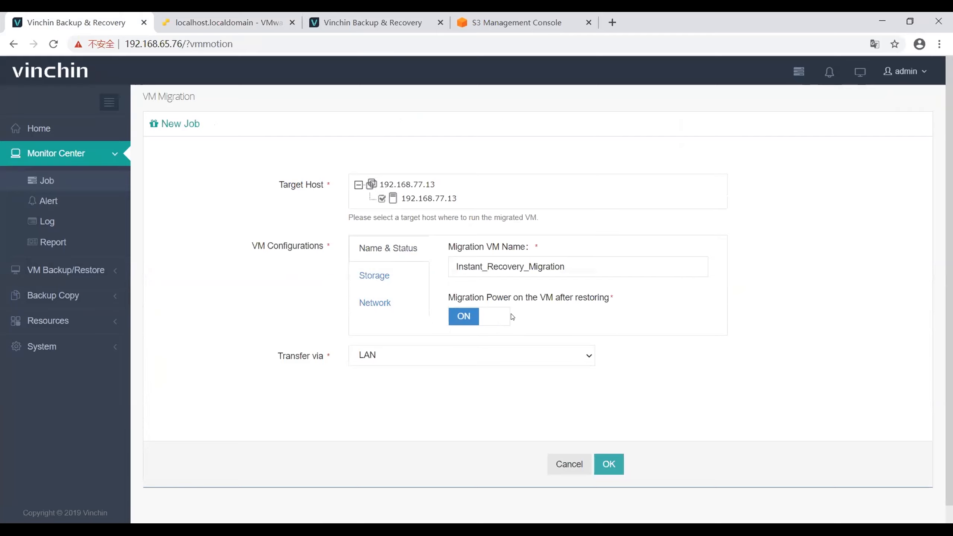
click(471, 355)
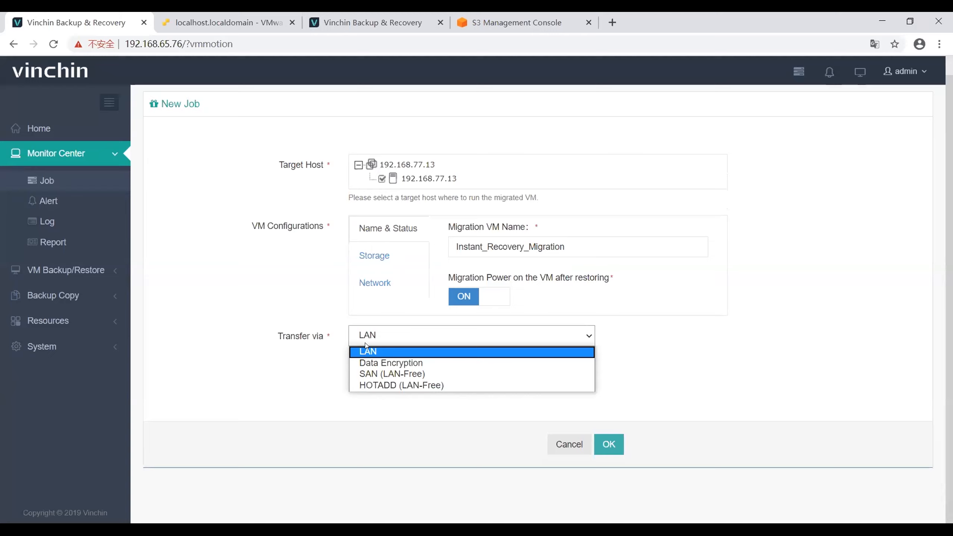
mouse_move(518, 414)
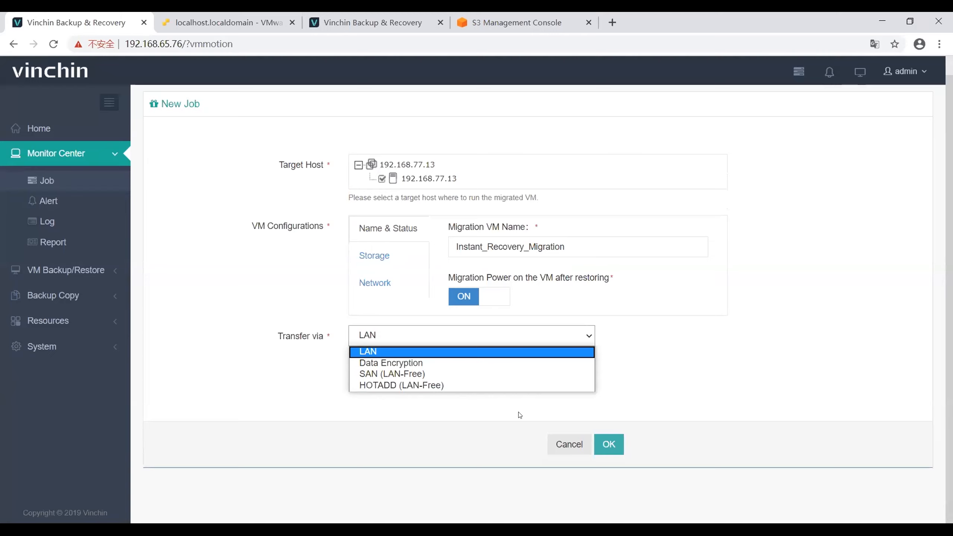
click(368, 351)
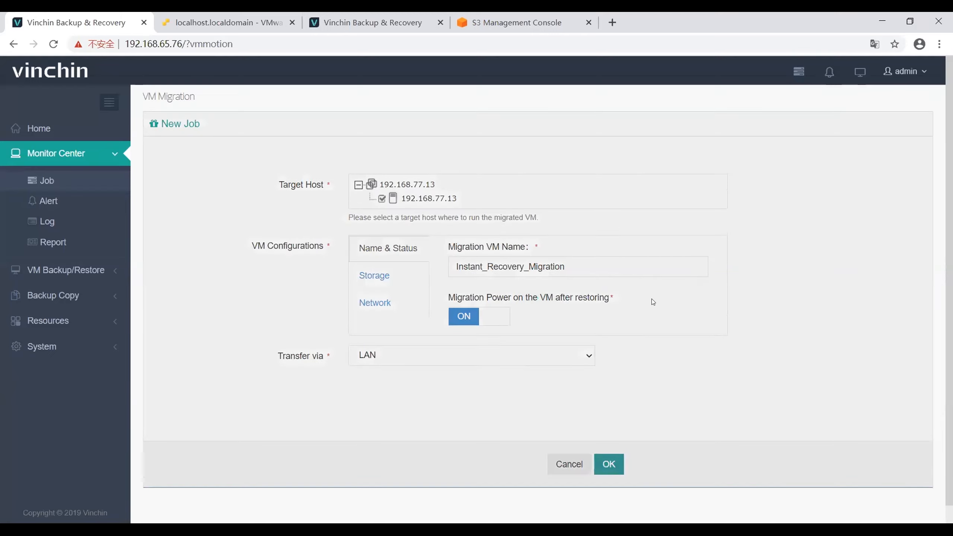
click(608, 464)
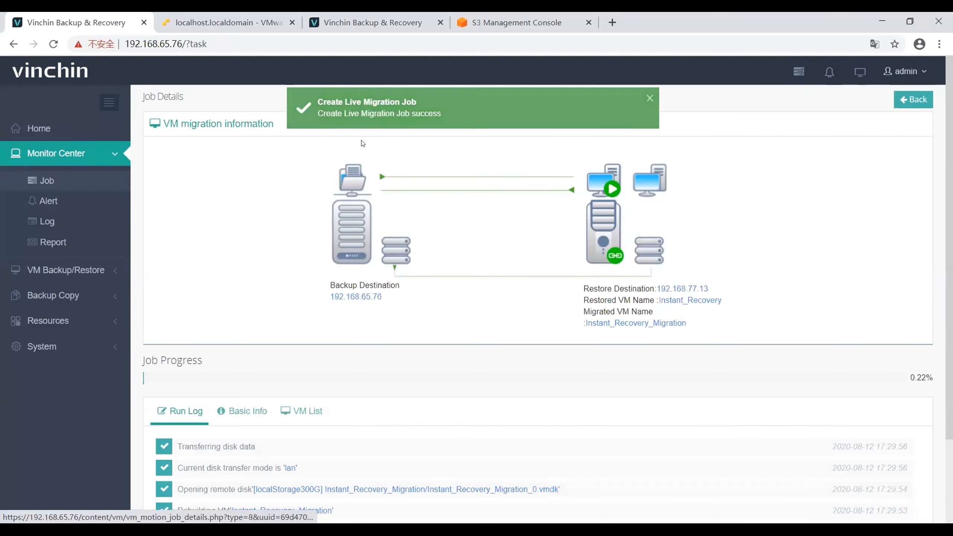
Step: Scroll the migration Job Details to check its running status and progress
scroll(down, 3)
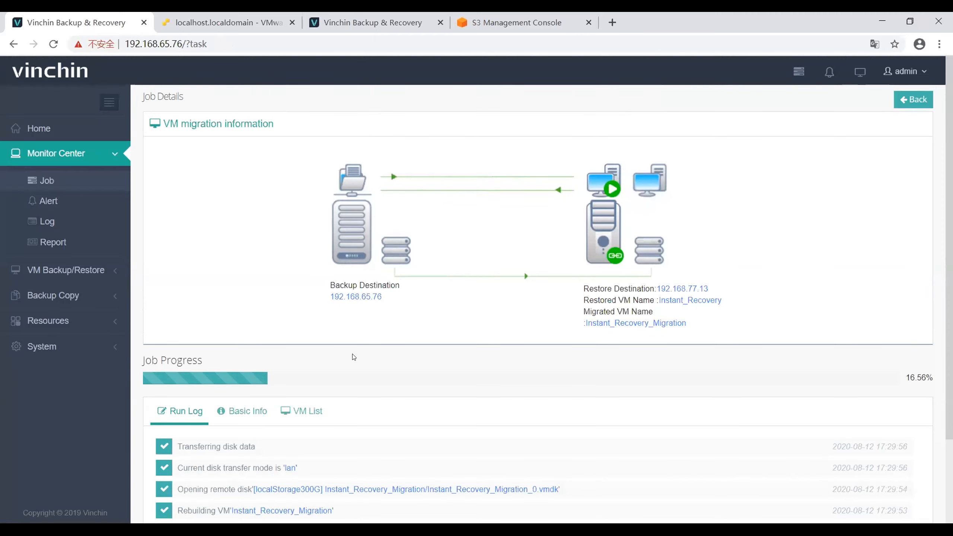
scroll(down, 3)
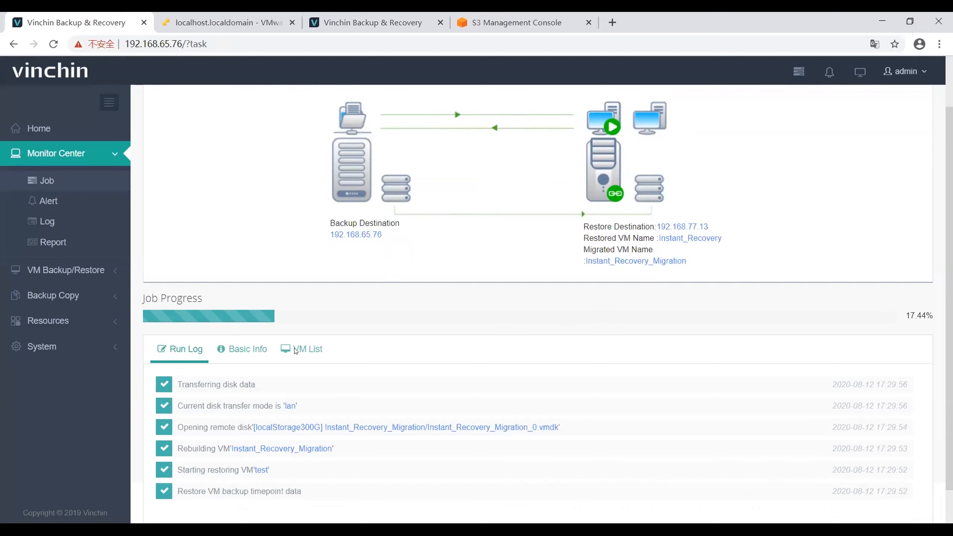
scroll(down, 3)
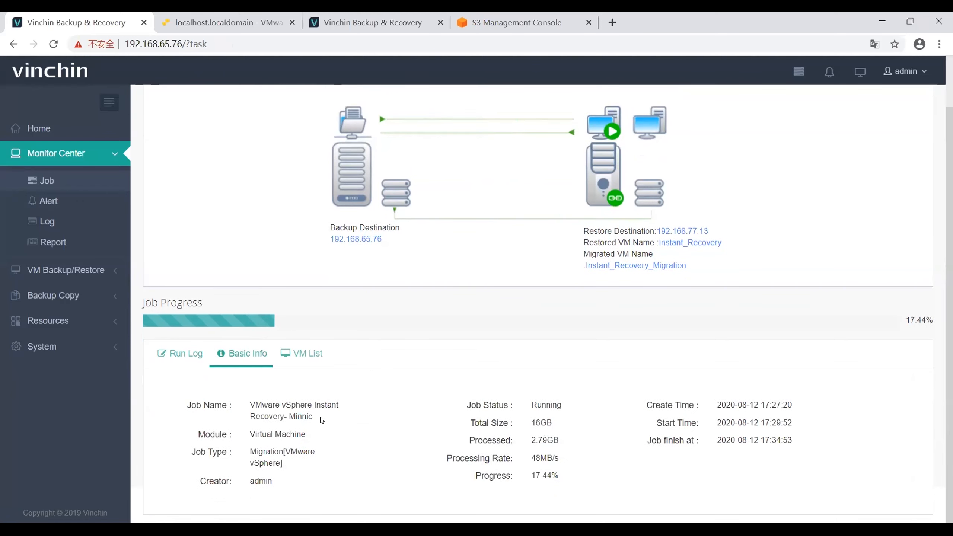
mouse_move(488, 414)
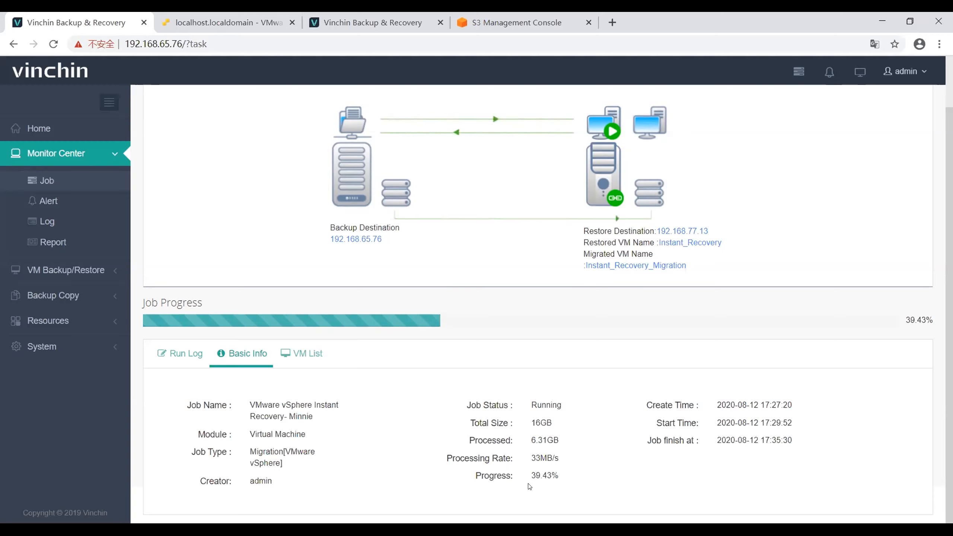
mouse_move(296, 383)
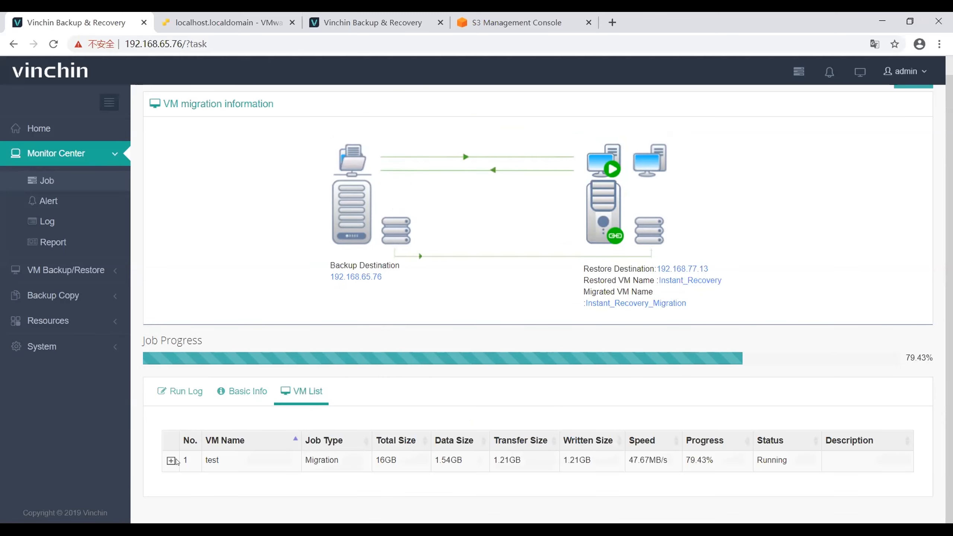
Step: Expand the test VM's migration row, return to the run log, then open ESXi
click(171, 460)
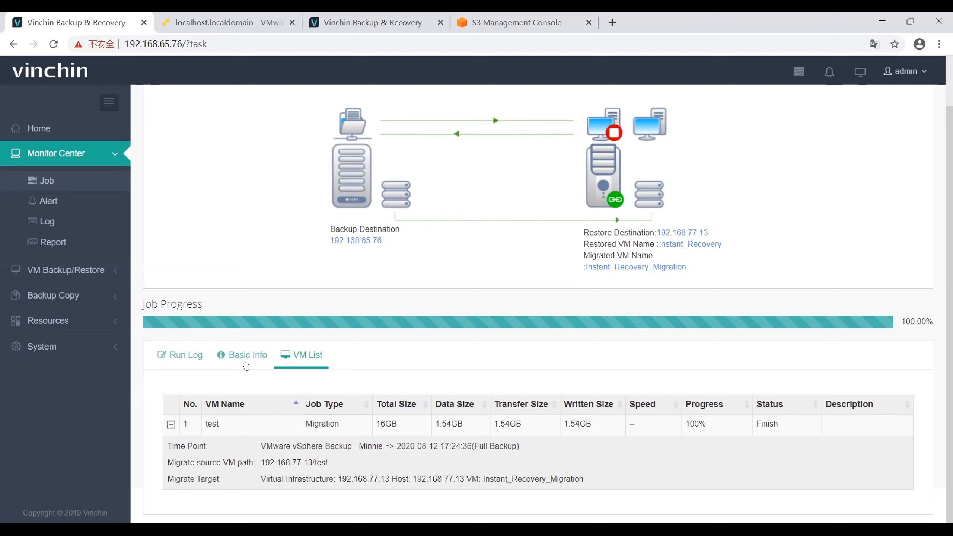
click(246, 355)
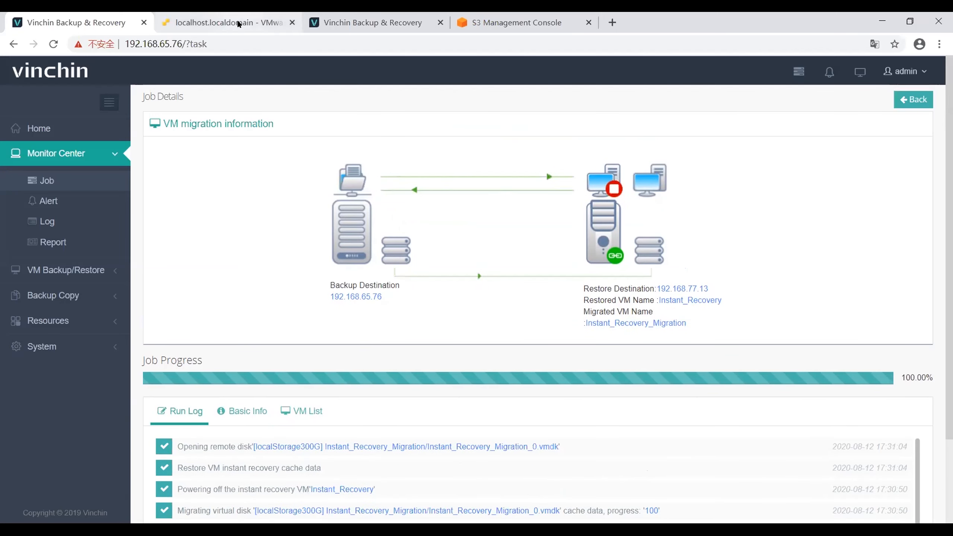
click(226, 22)
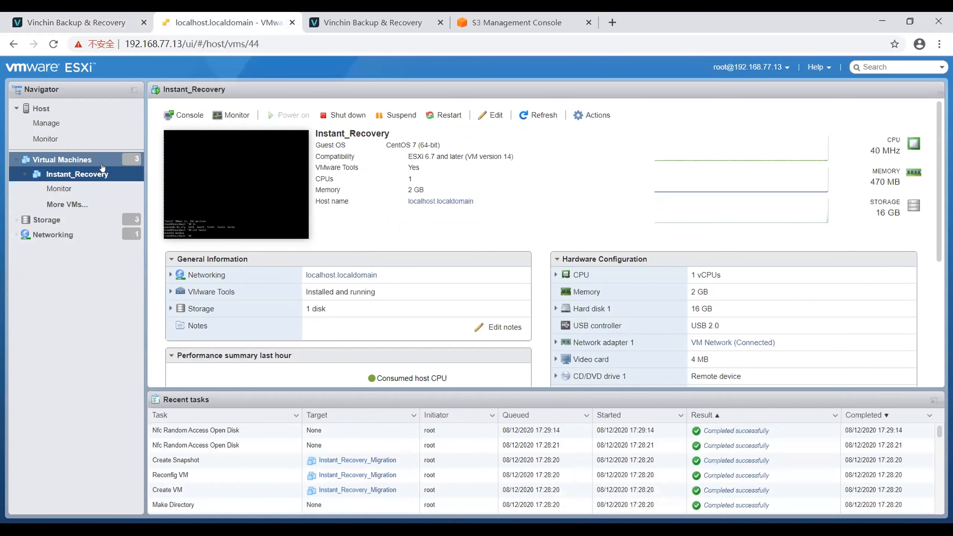
Step: Select Instant_Recovery_Migration in ESXi, check the Vinchin job results, and launch its console
click(62, 159)
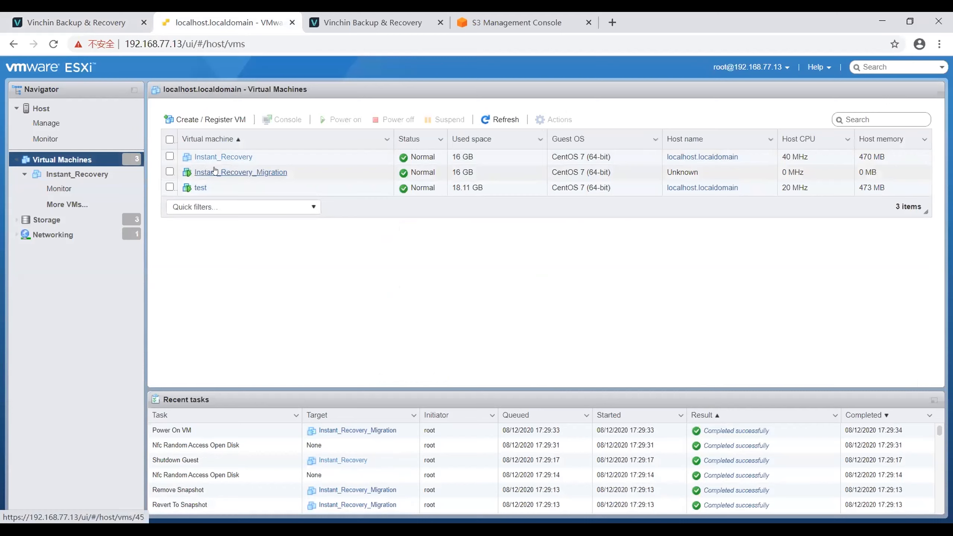
mouse_move(204, 180)
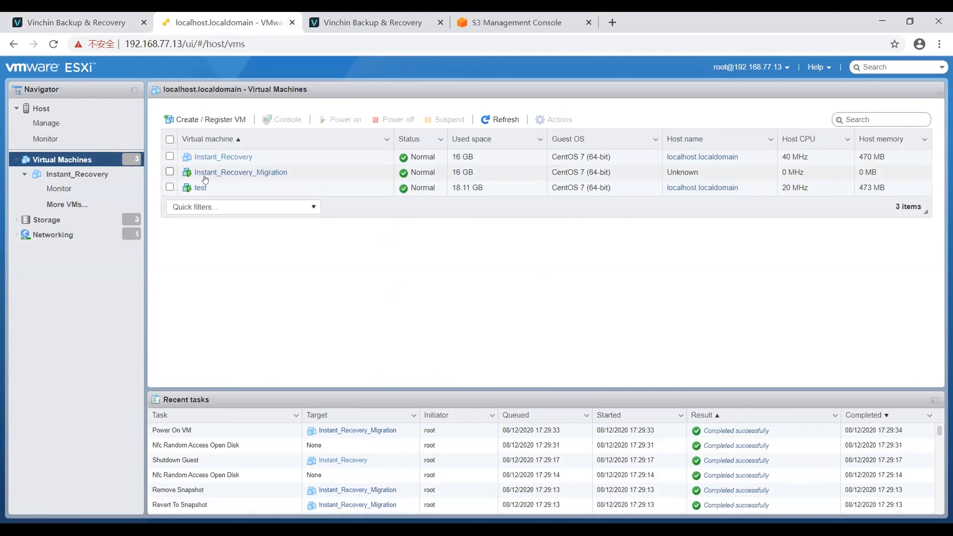
click(241, 172)
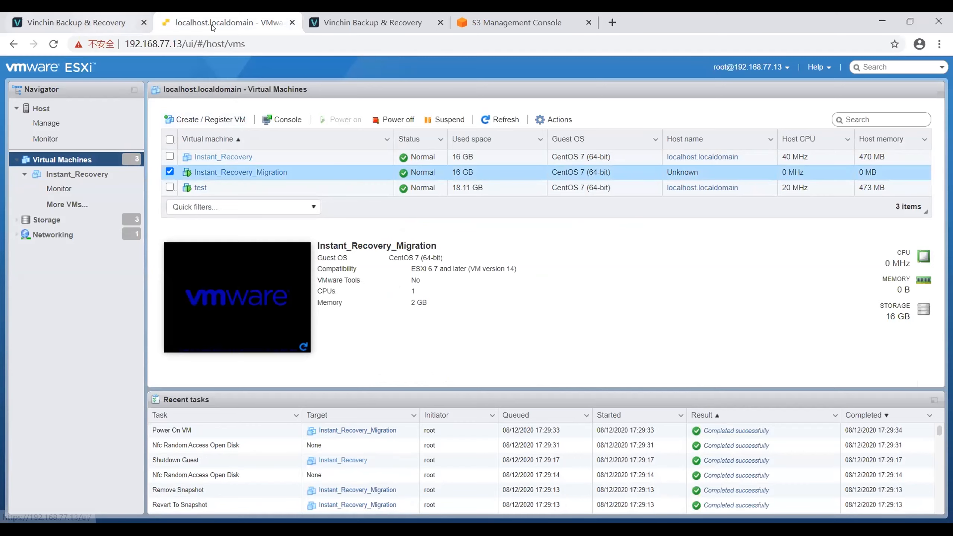
click(76, 22)
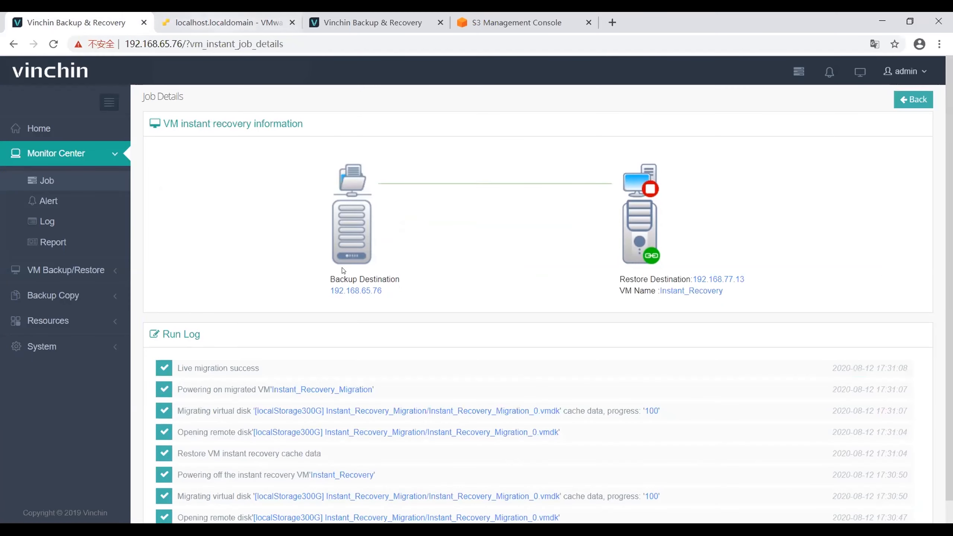
mouse_move(230, 85)
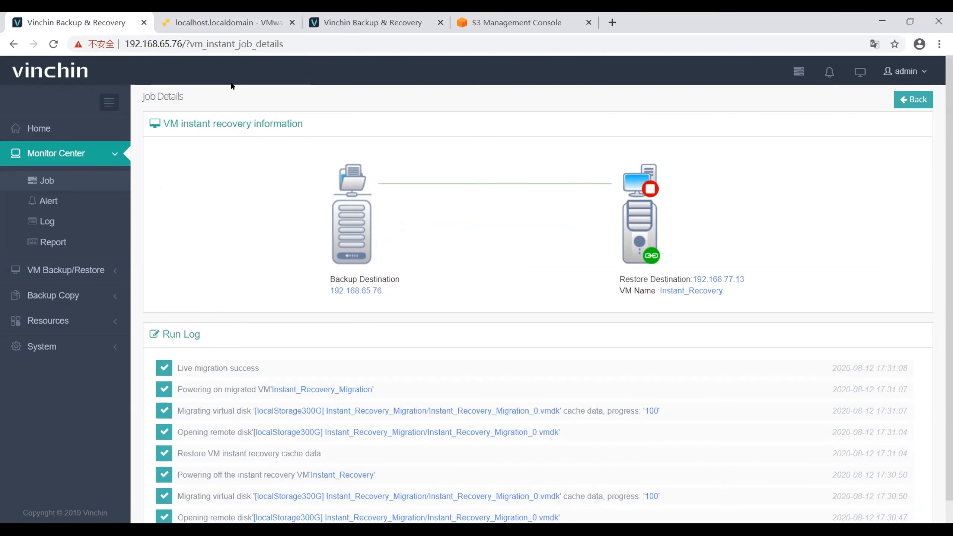
click(226, 23)
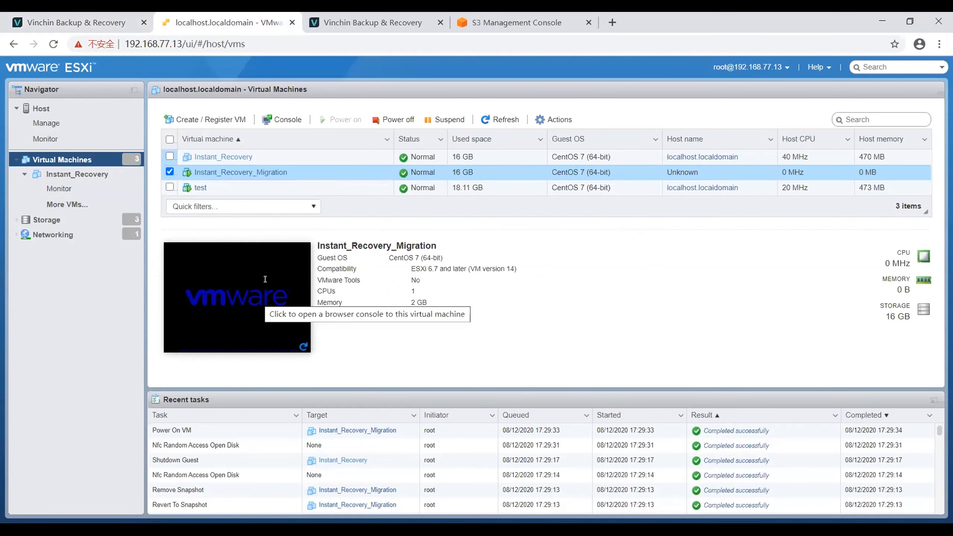
click(236, 297)
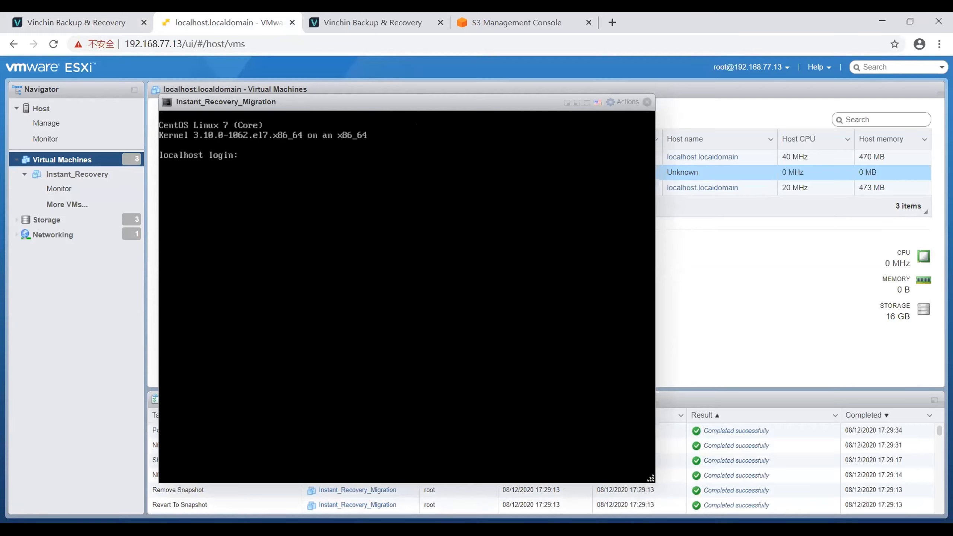
Step: Log into the VM as root, list its files, and display test3's contents
text(r)
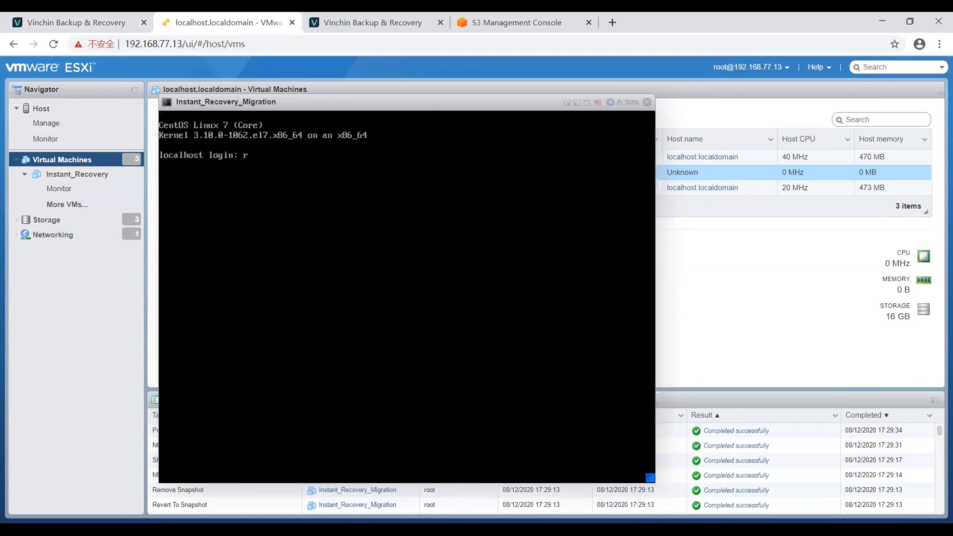
text(oot)
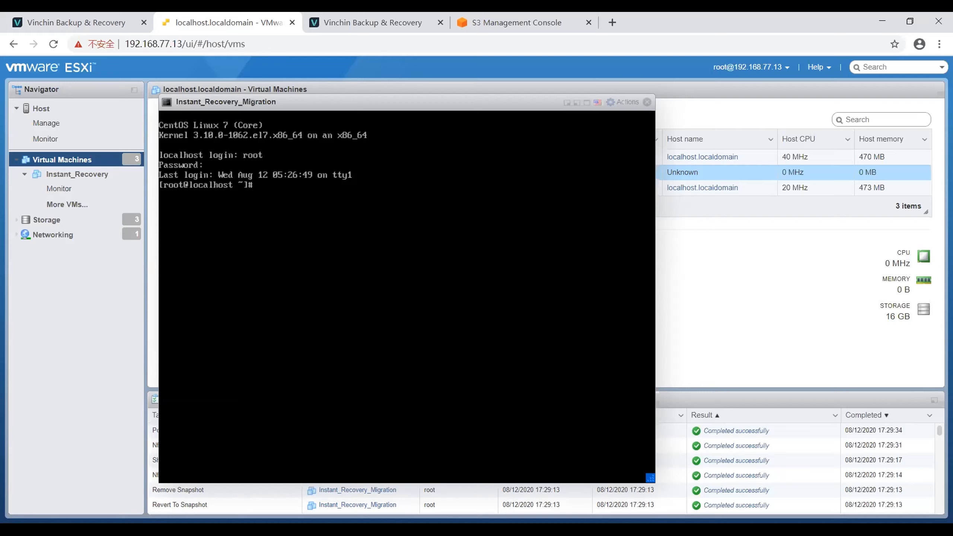
text(ls)
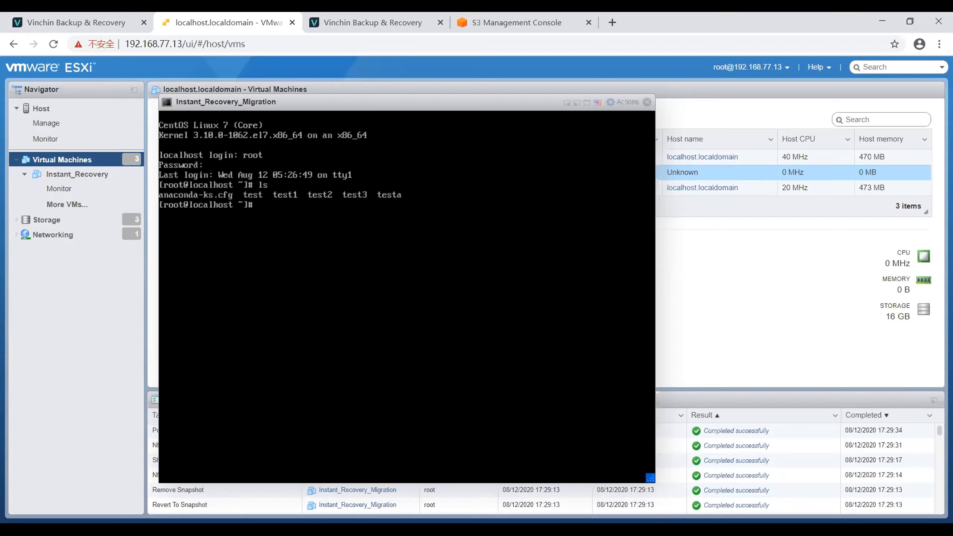
text(c)
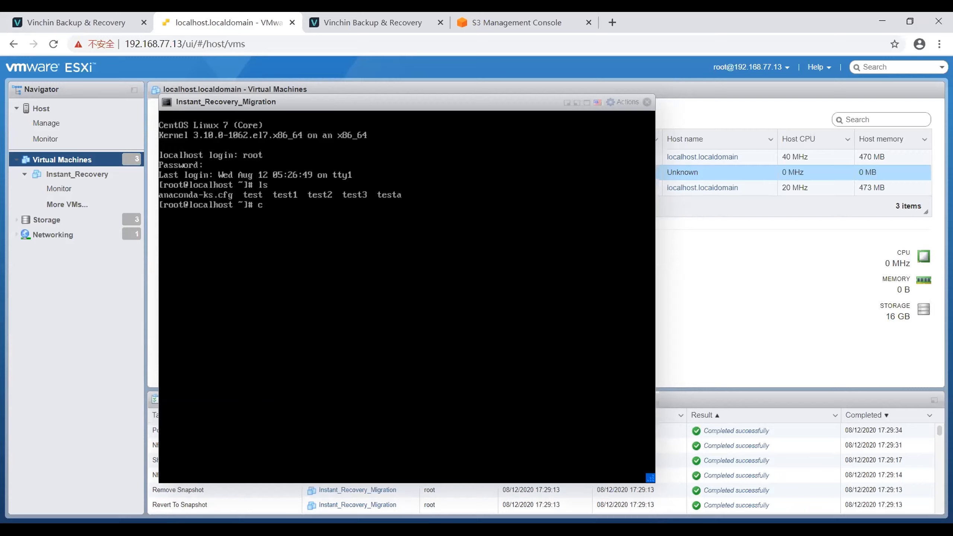
text(at test)
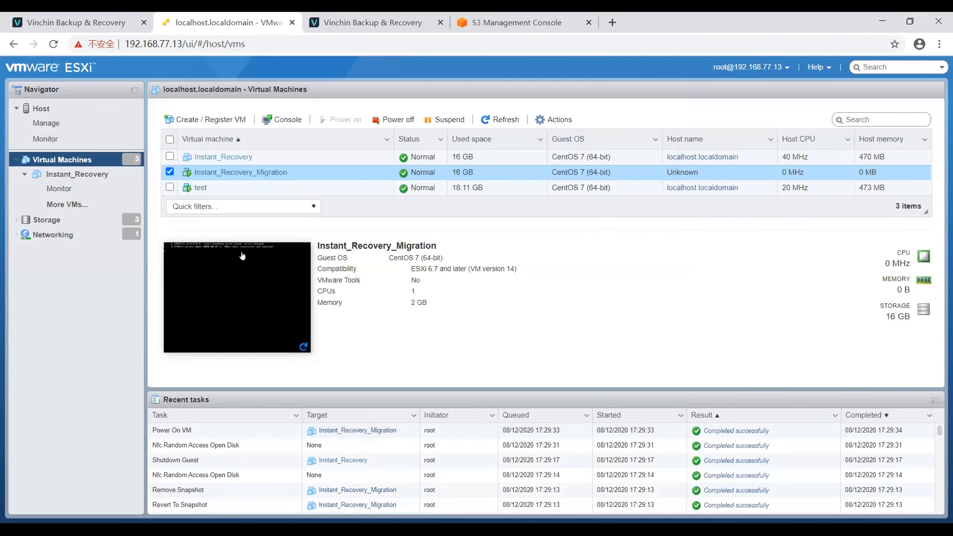
mouse_move(73, 22)
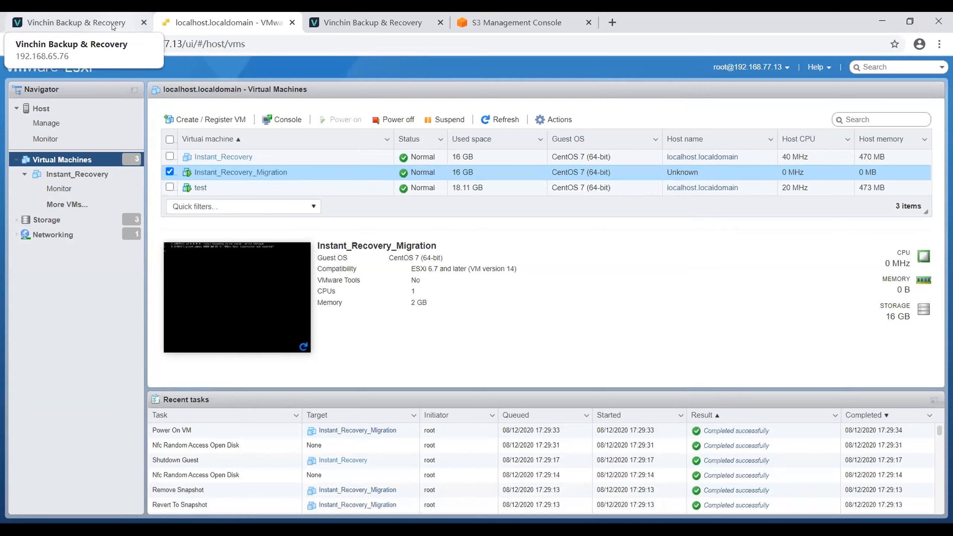